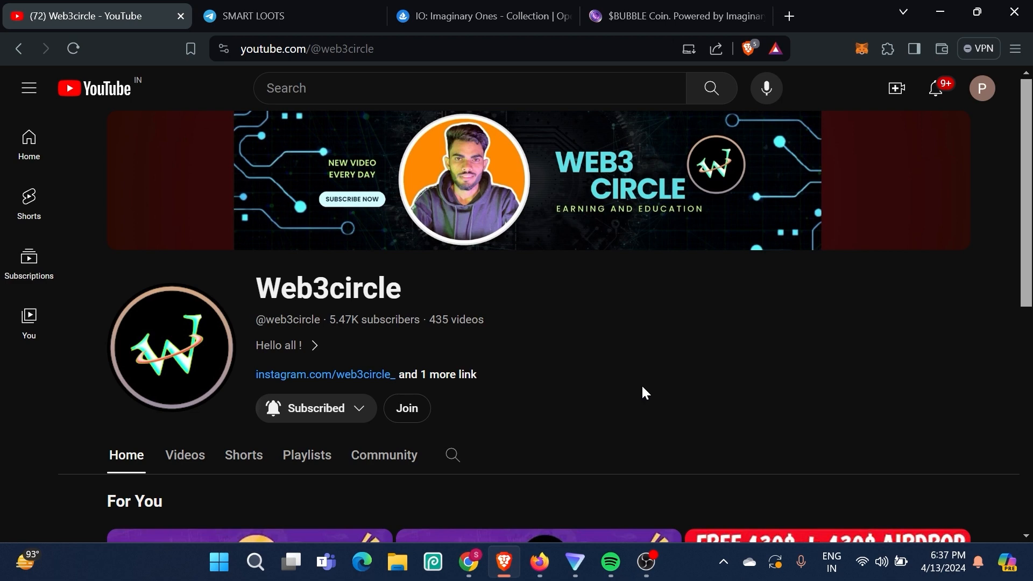
mouse_move(316, 407)
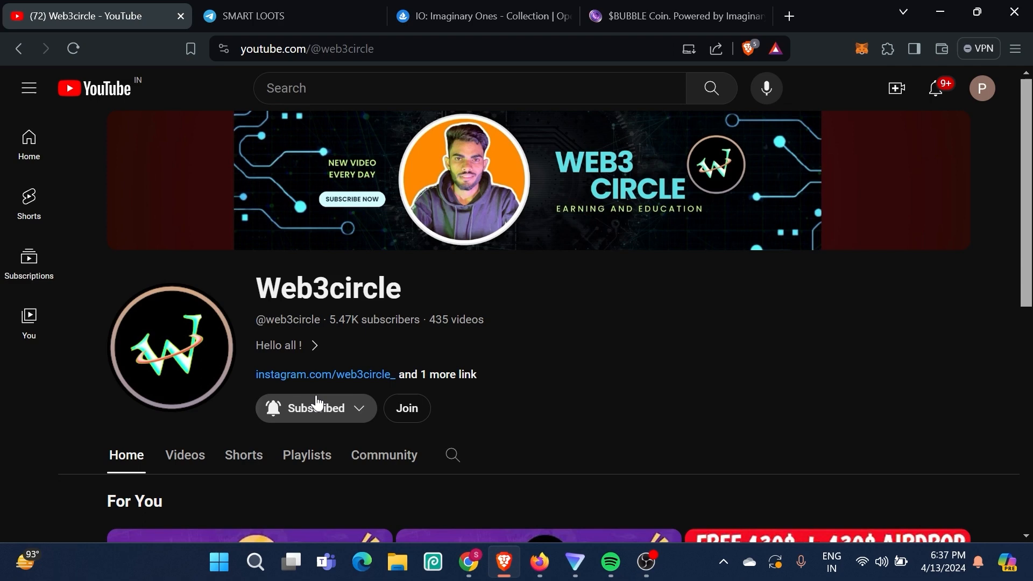
Switch to the Web3 Circle Telegram channel in its browser tab
click(290, 15)
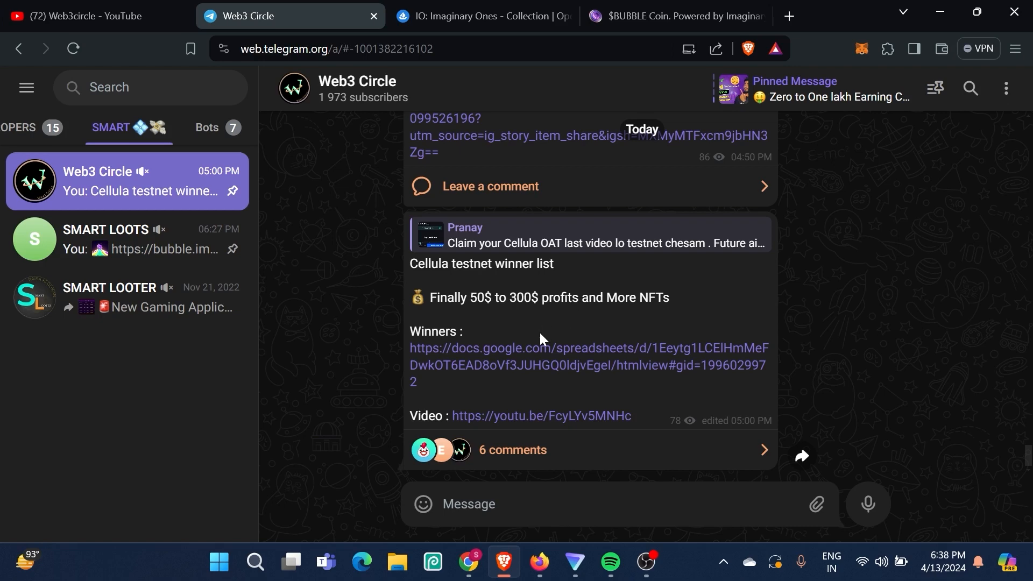
mouse_move(419, 306)
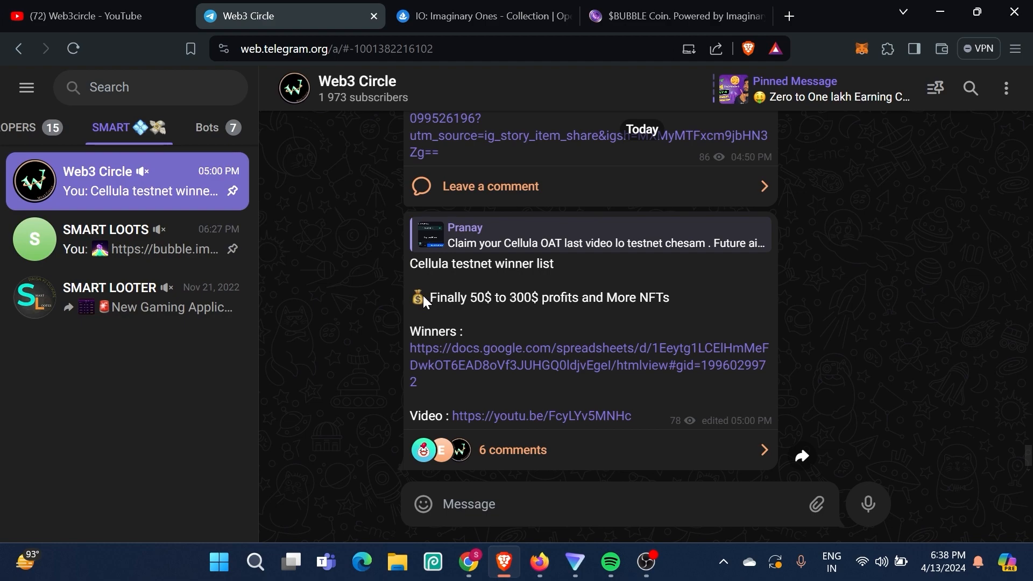
Scroll the Web3 Circle channel feed to the Cellula Public Test NFT-and-points post
scroll(up, 3)
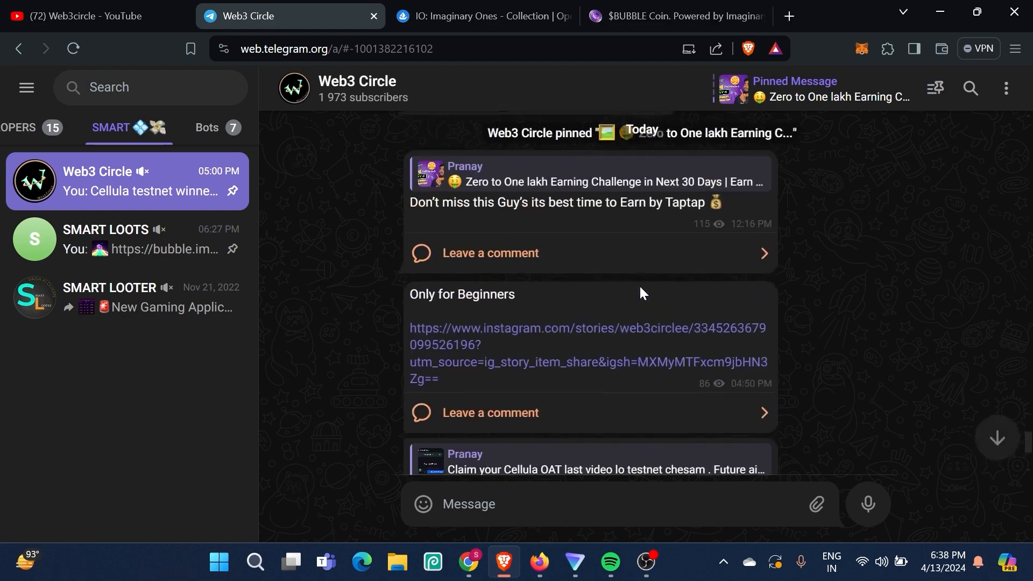
scroll(down, 3)
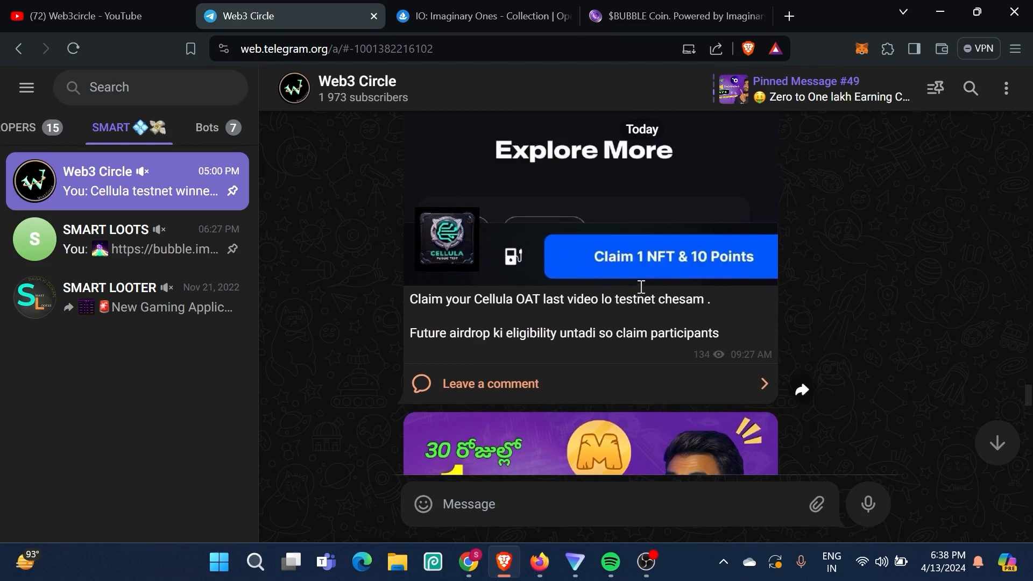
scroll(down, 3)
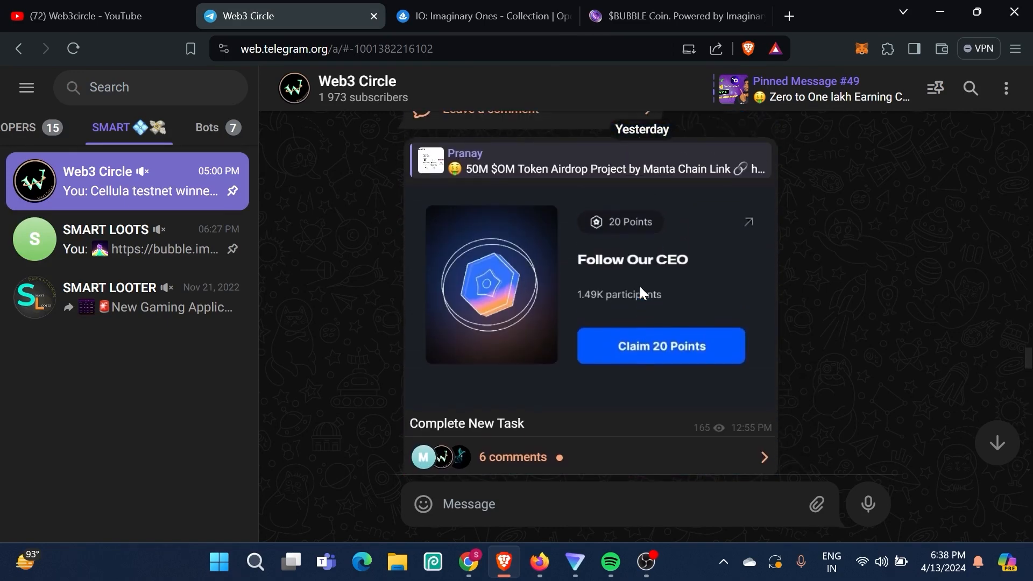
scroll(up, 3)
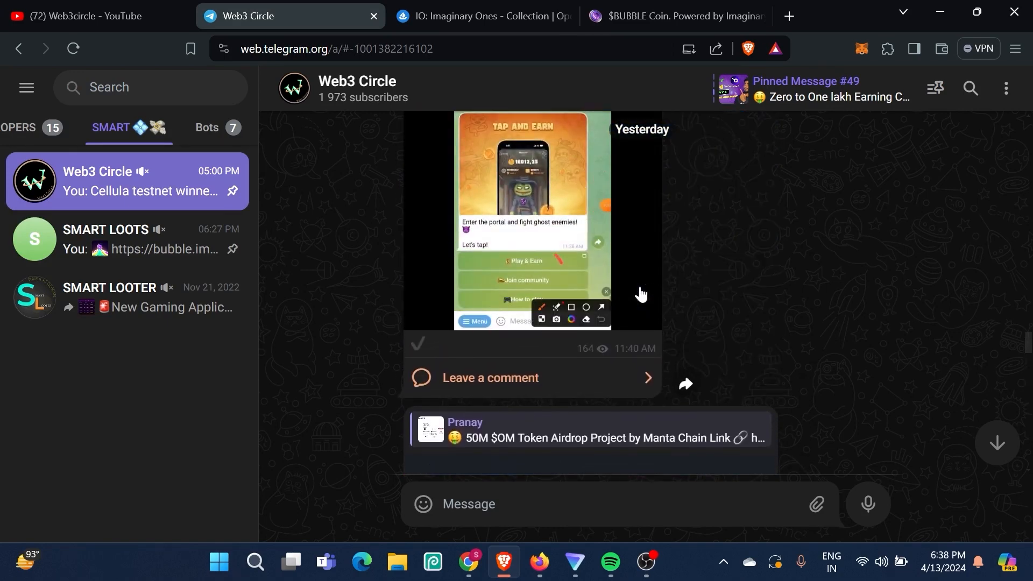
scroll(down, 3)
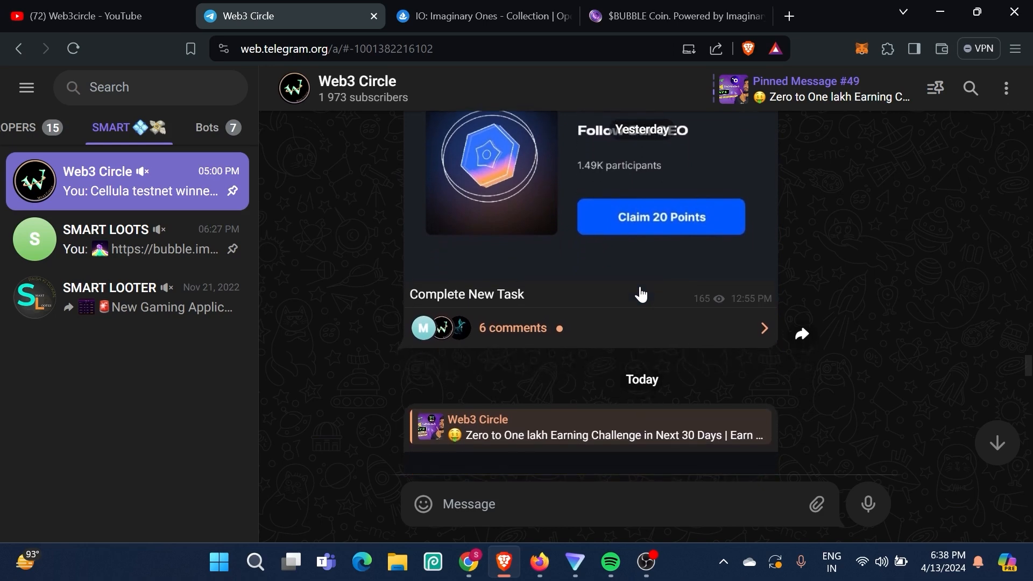
scroll(down, 3)
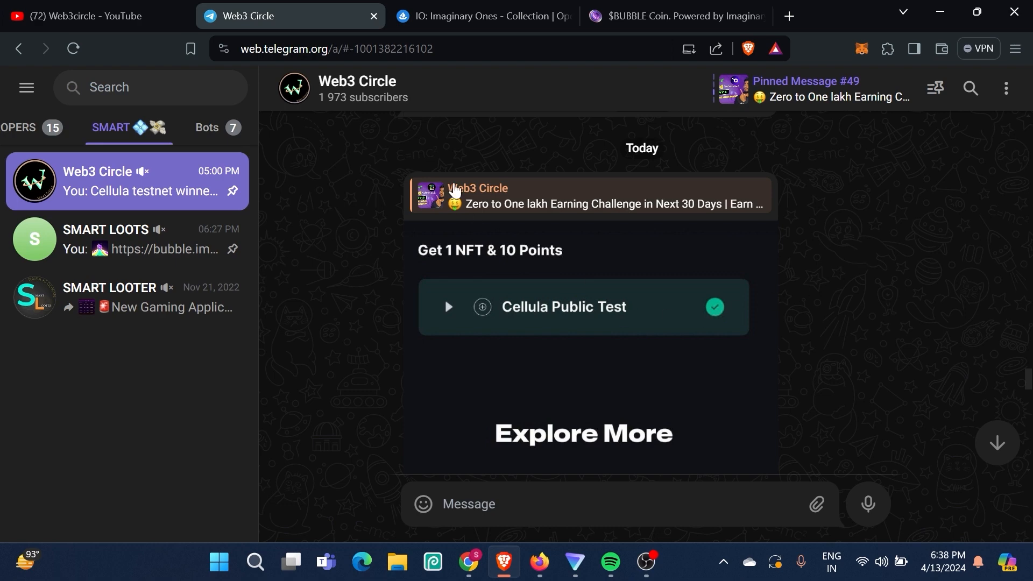
Browse the IO: Imaginary Ones OpenSea collection, then switch to the $BUBBLE Coin site
click(482, 15)
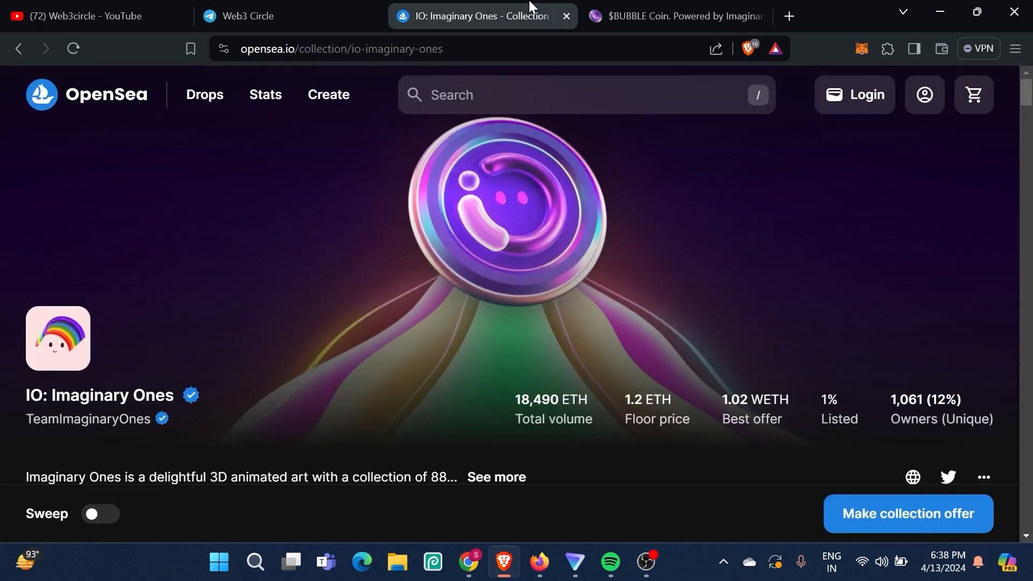
scroll(down, 3)
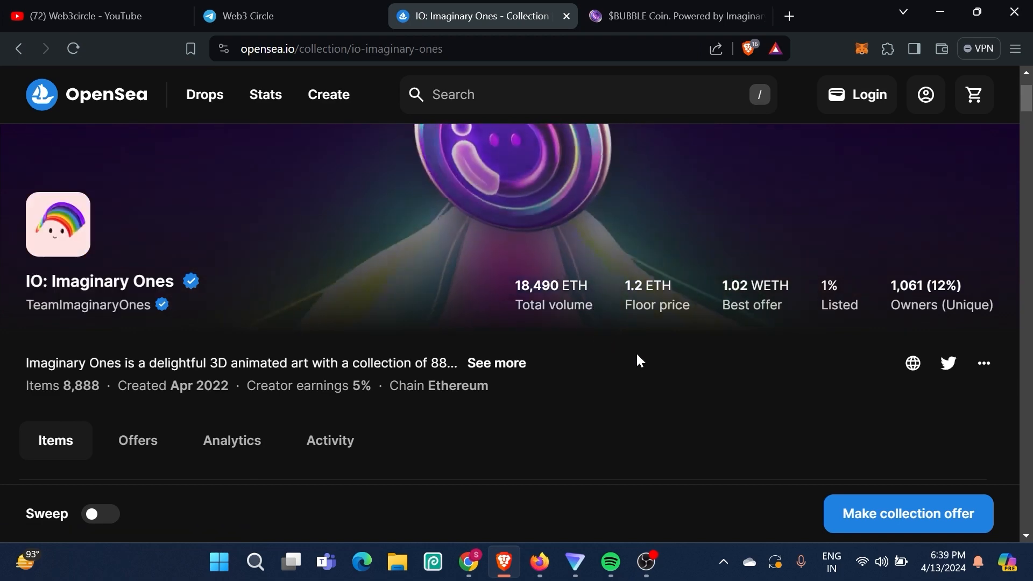
scroll(down, 3)
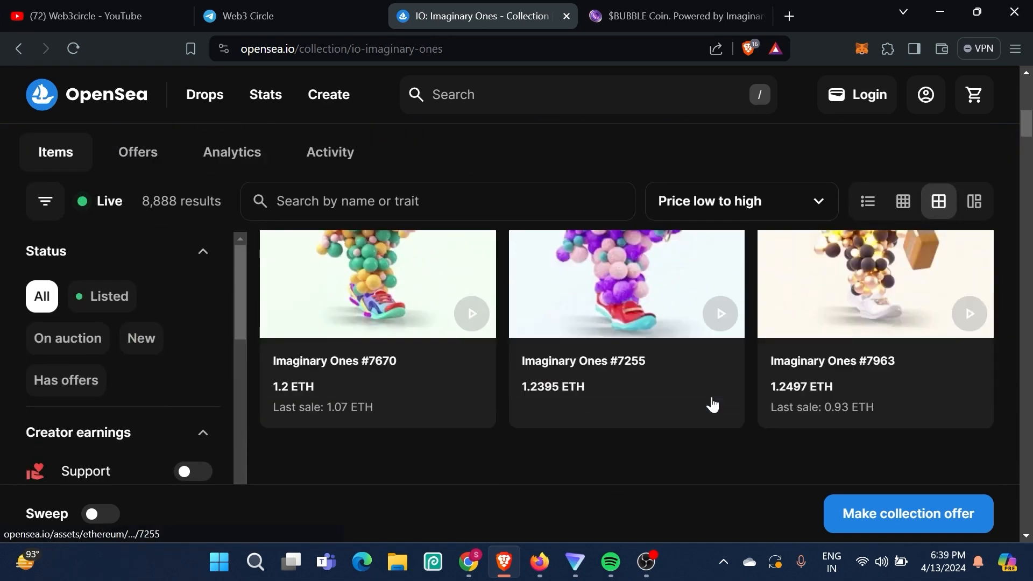
scroll(up, 3)
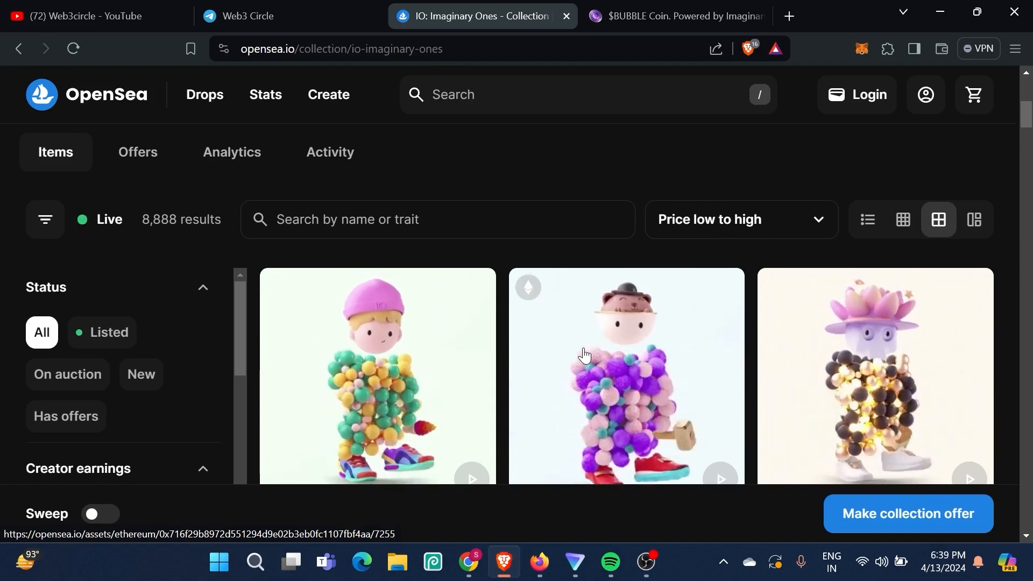
scroll(up, 3)
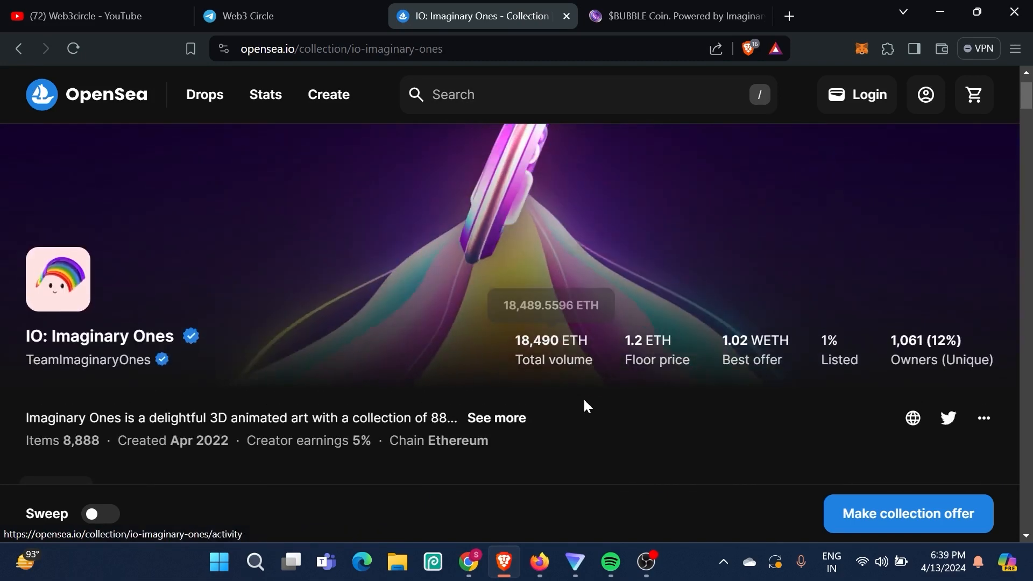
click(672, 15)
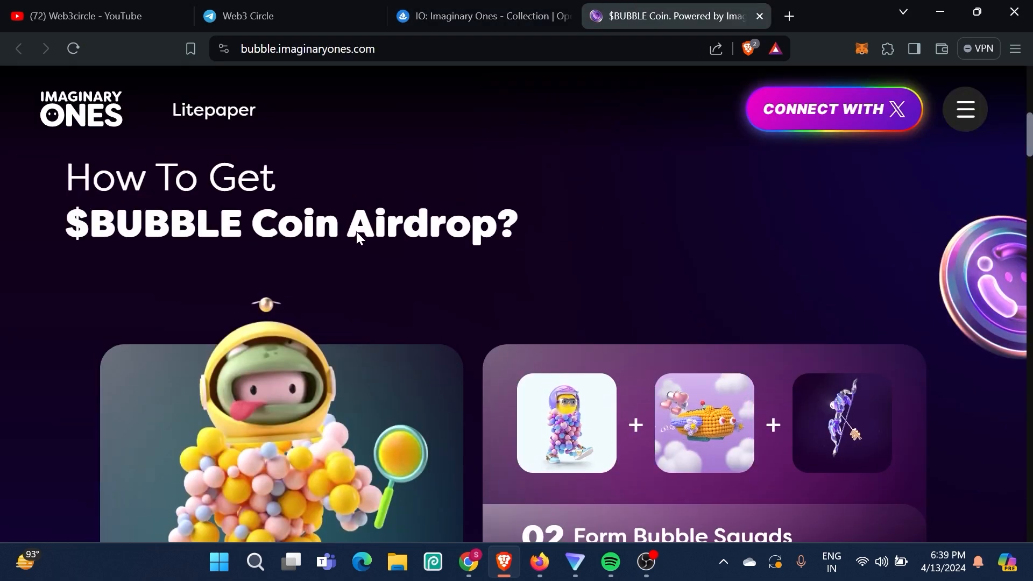
Scroll through the four-step $BUBBLE airdrop guide down to the Imaginary Pass section
scroll(down, 3)
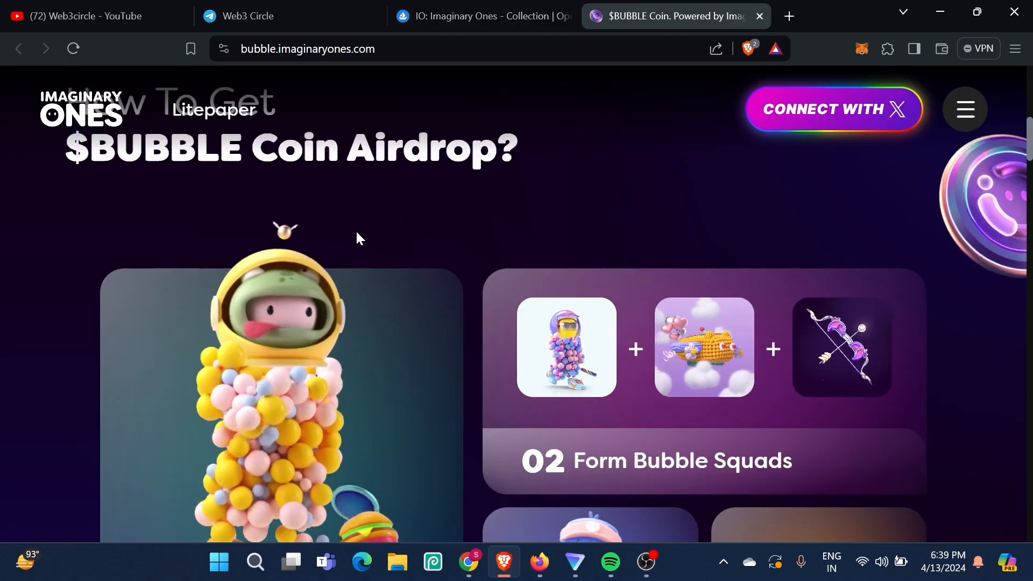
scroll(up, 3)
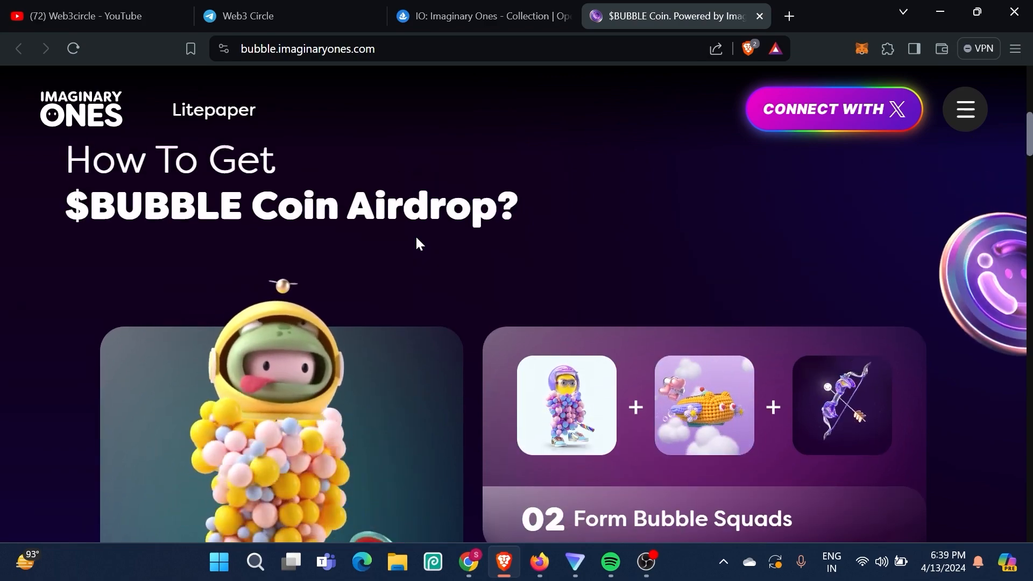
scroll(down, 3)
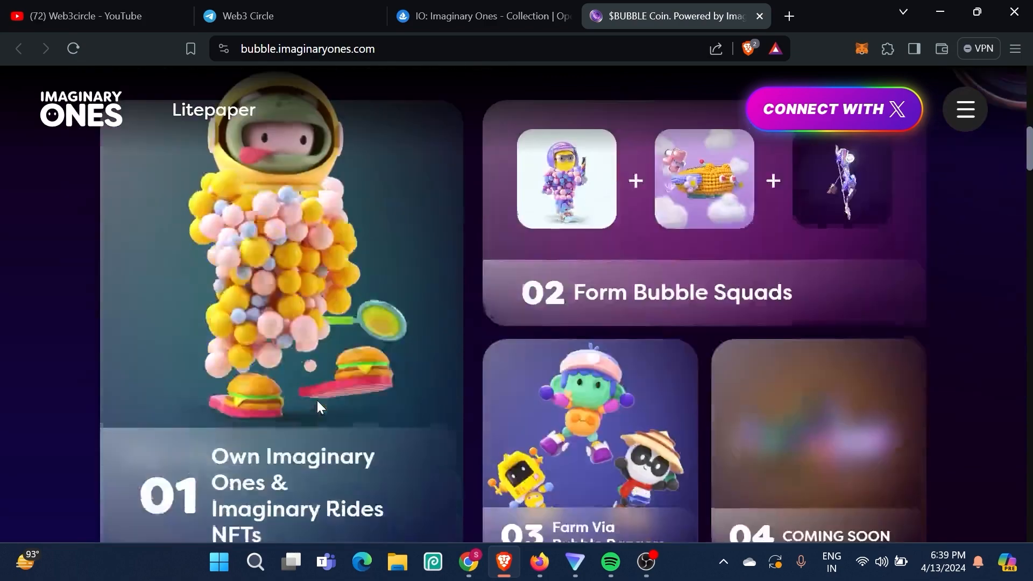
scroll(down, 3)
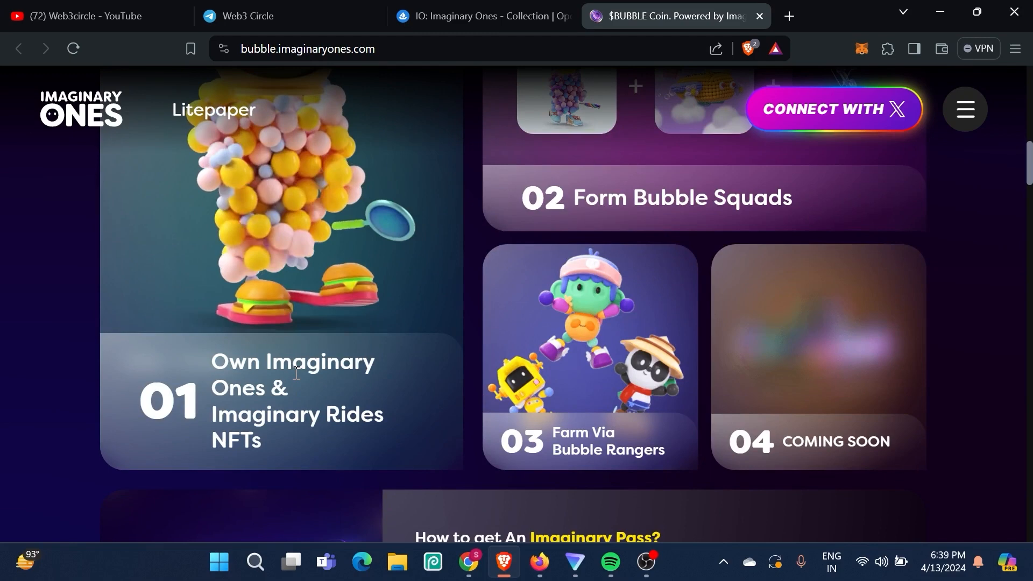
scroll(down, 3)
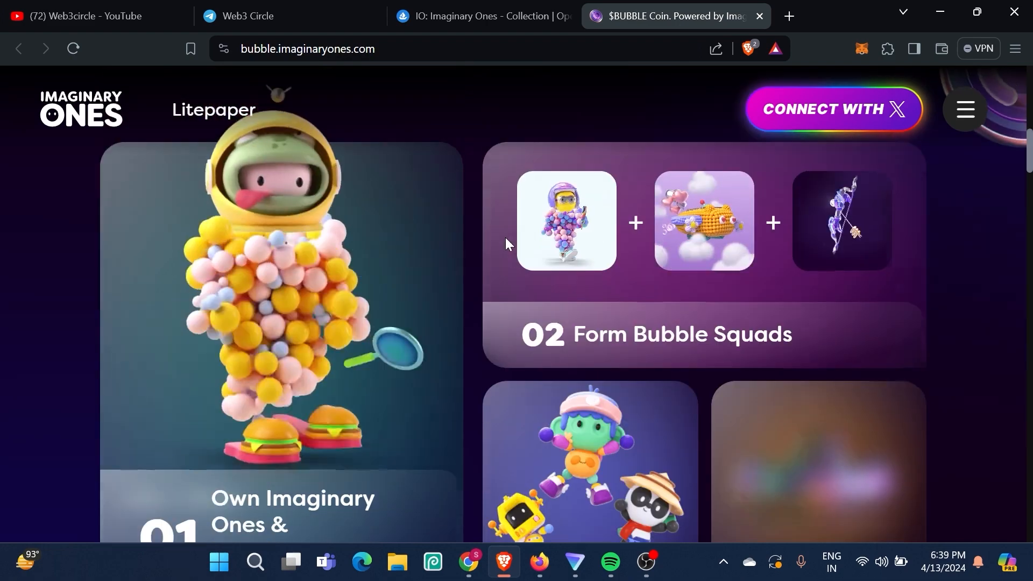
scroll(down, 3)
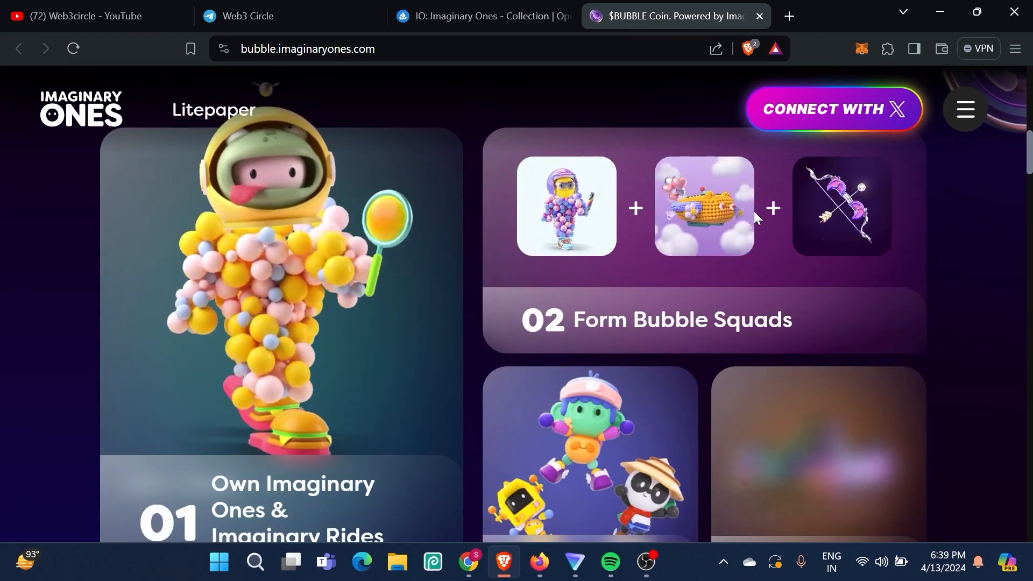
scroll(down, 3)
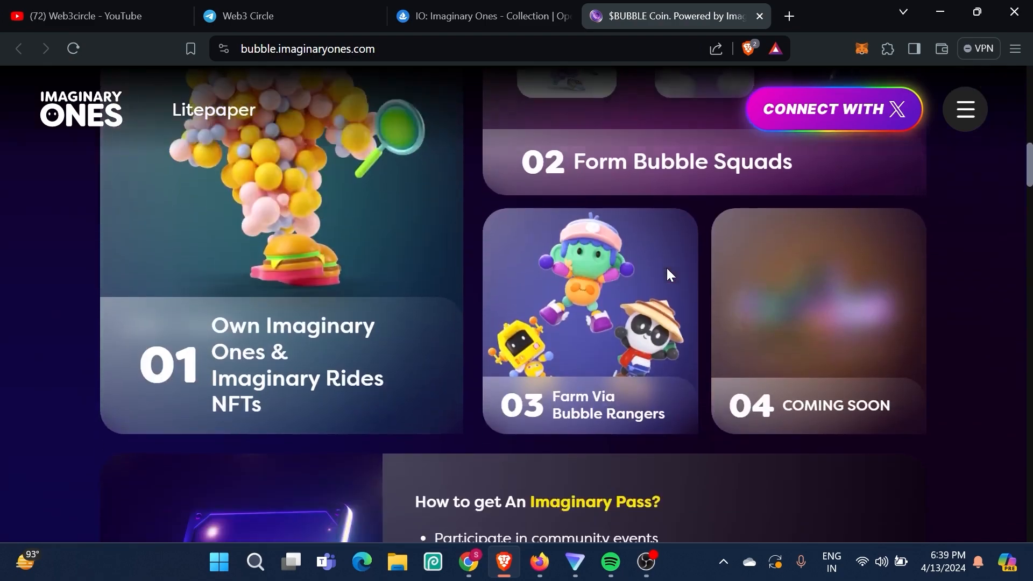
scroll(down, 3)
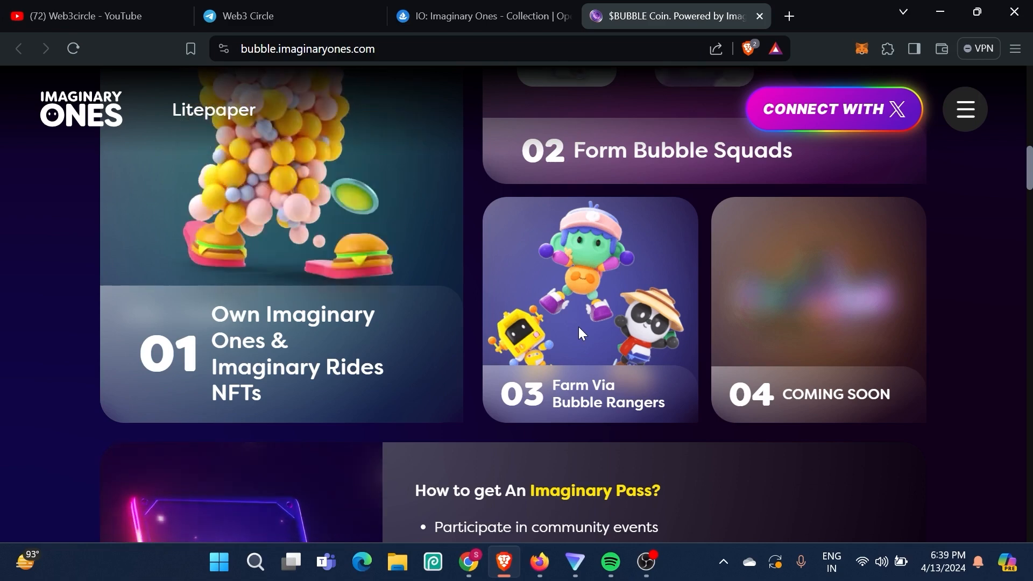
scroll(up, 3)
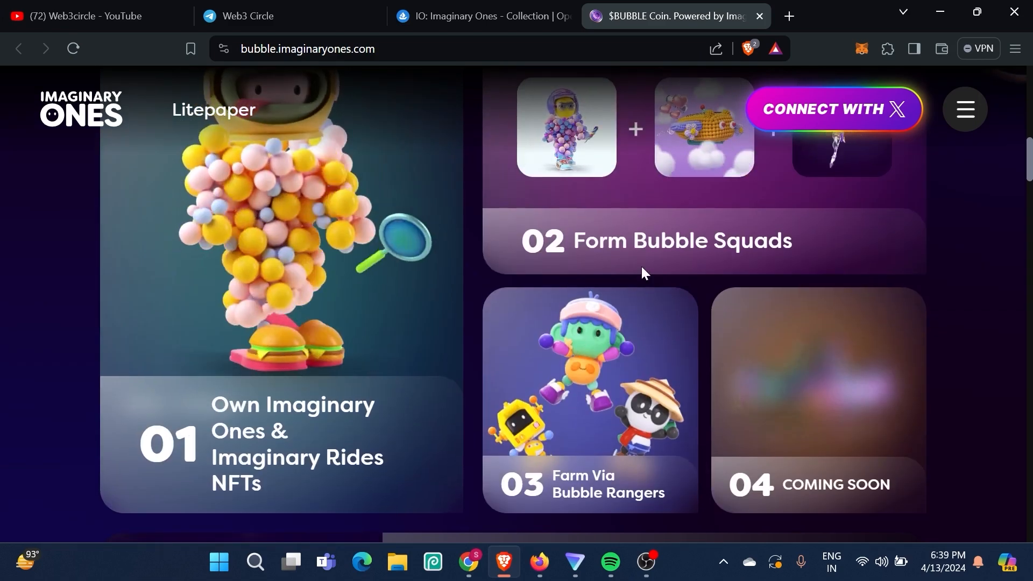
scroll(down, 3)
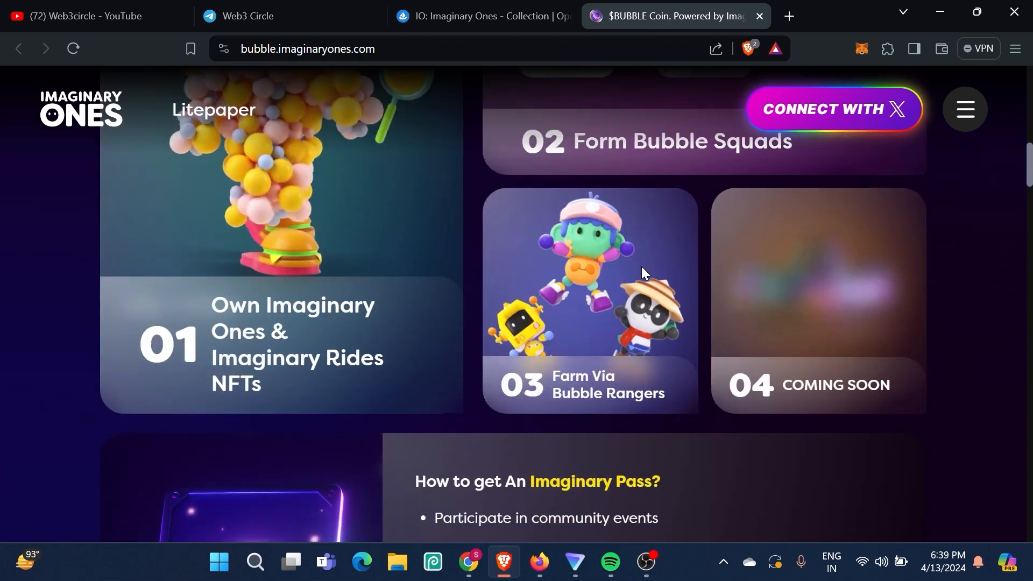
scroll(down, 3)
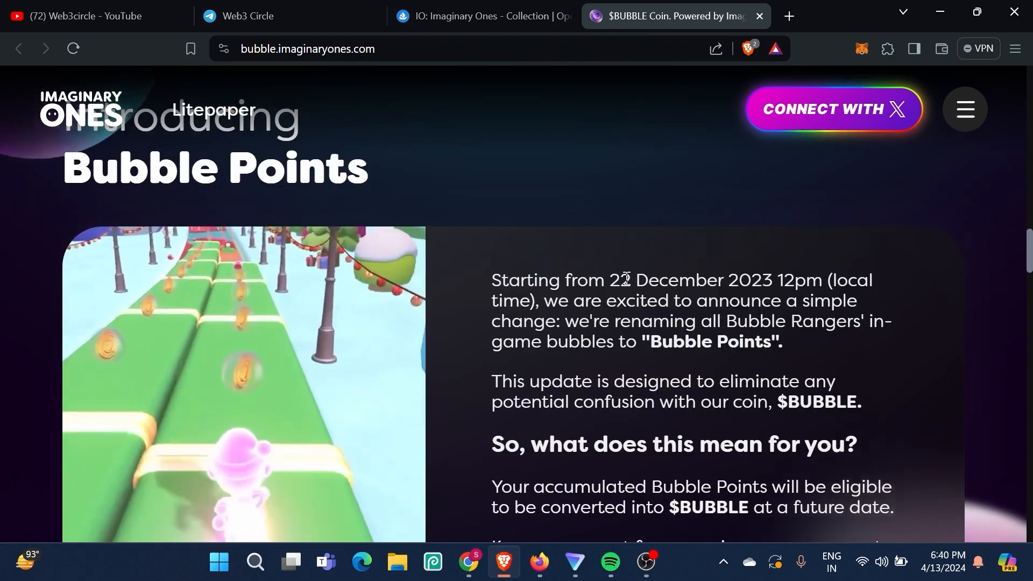
scroll(down, 3)
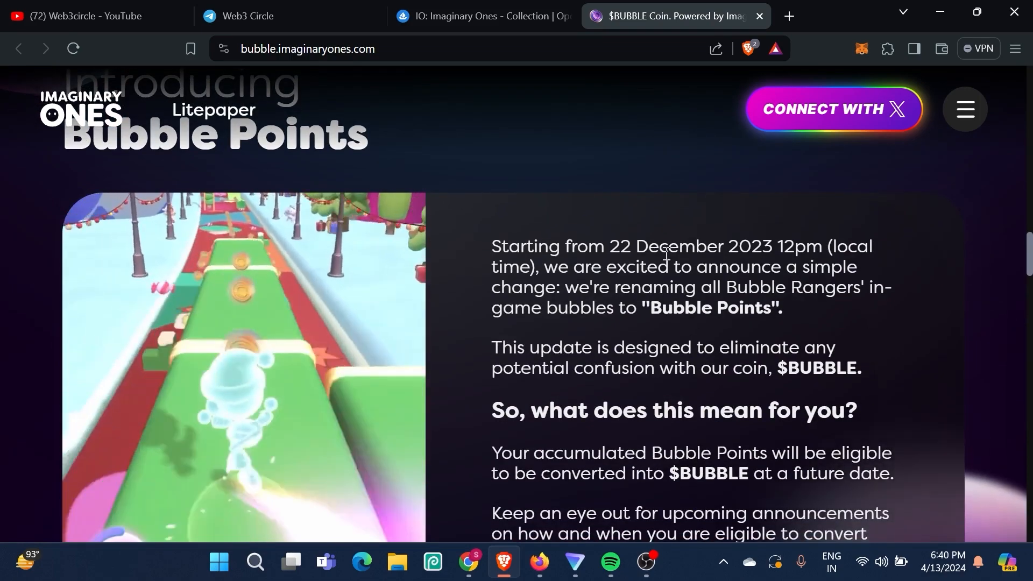
scroll(down, 3)
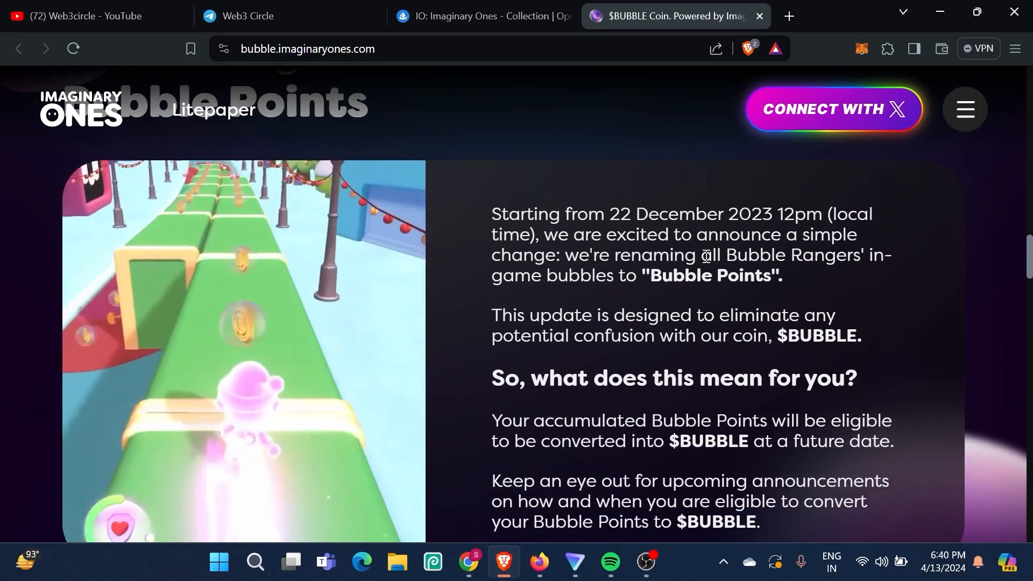
scroll(down, 3)
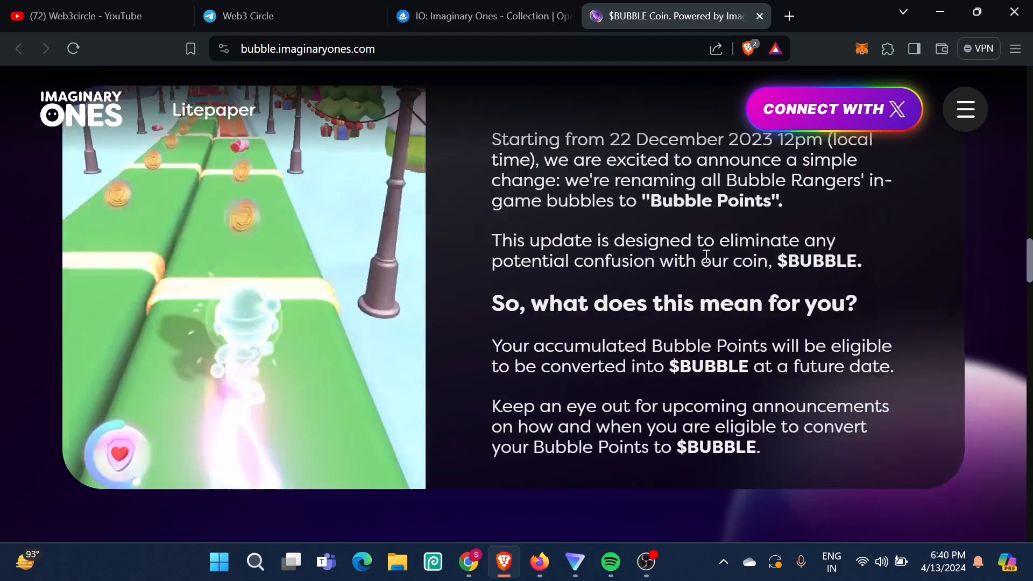
scroll(down, 3)
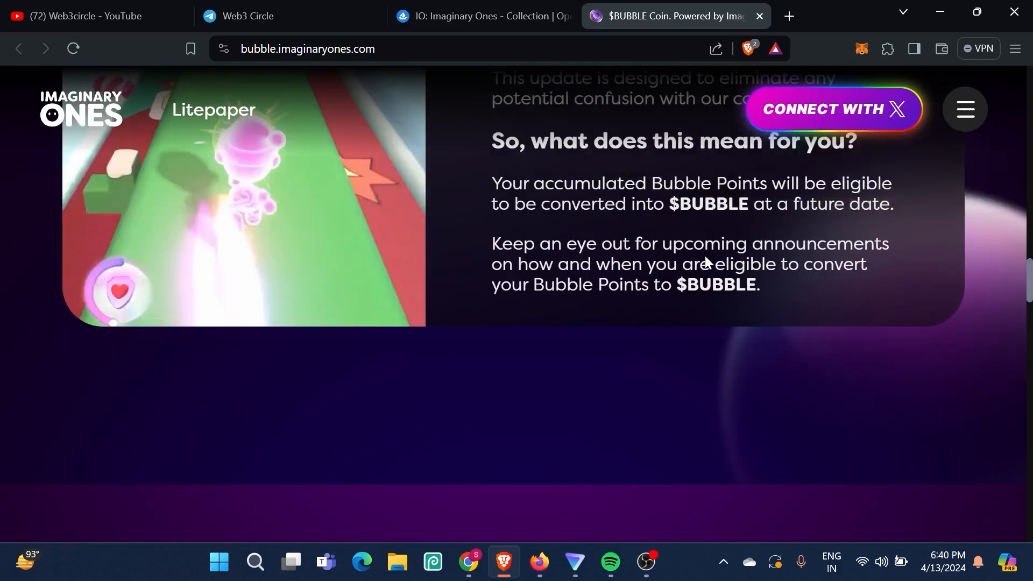
scroll(up, 3)
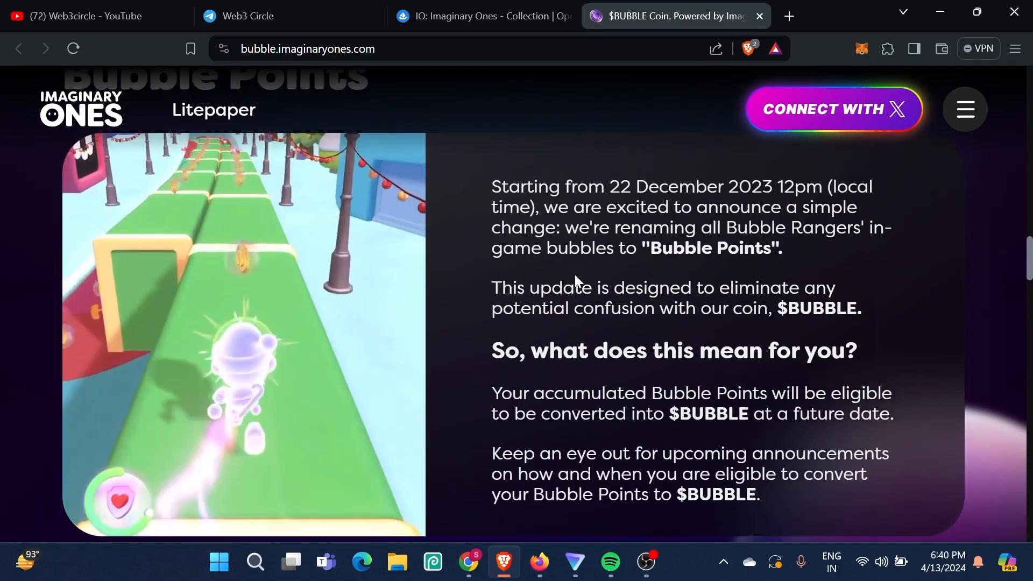
scroll(down, 3)
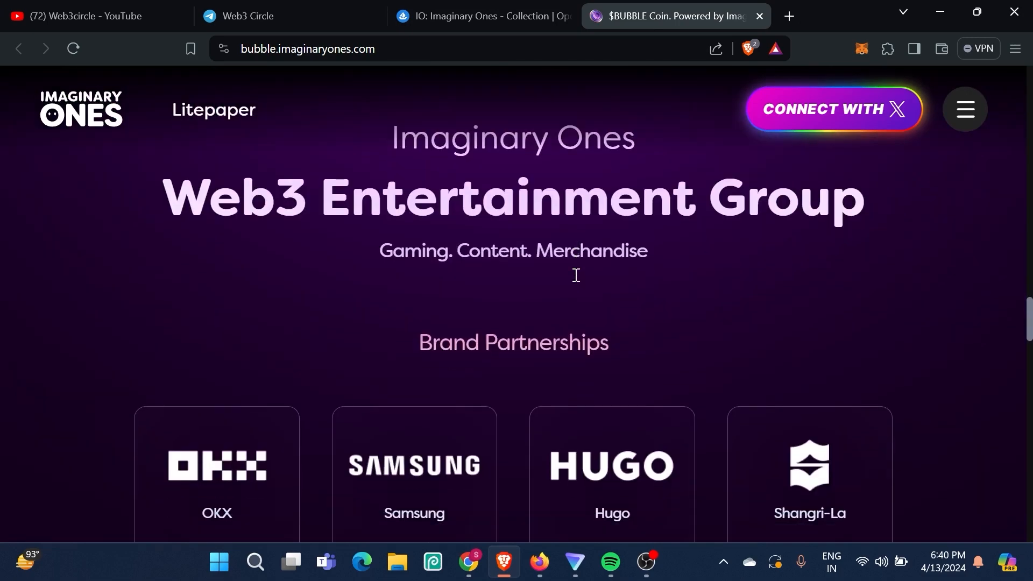
scroll(down, 3)
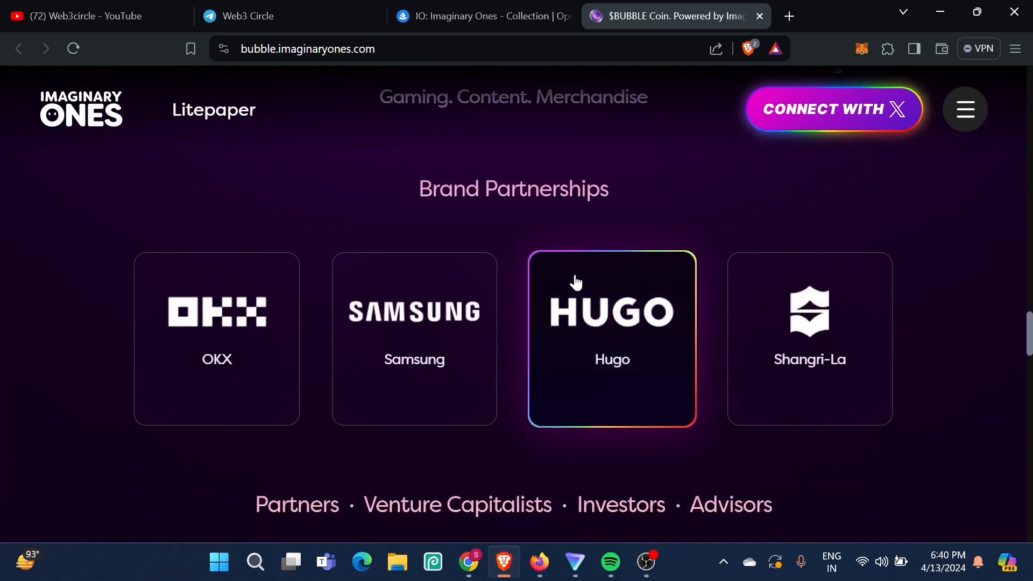
mouse_move(235, 298)
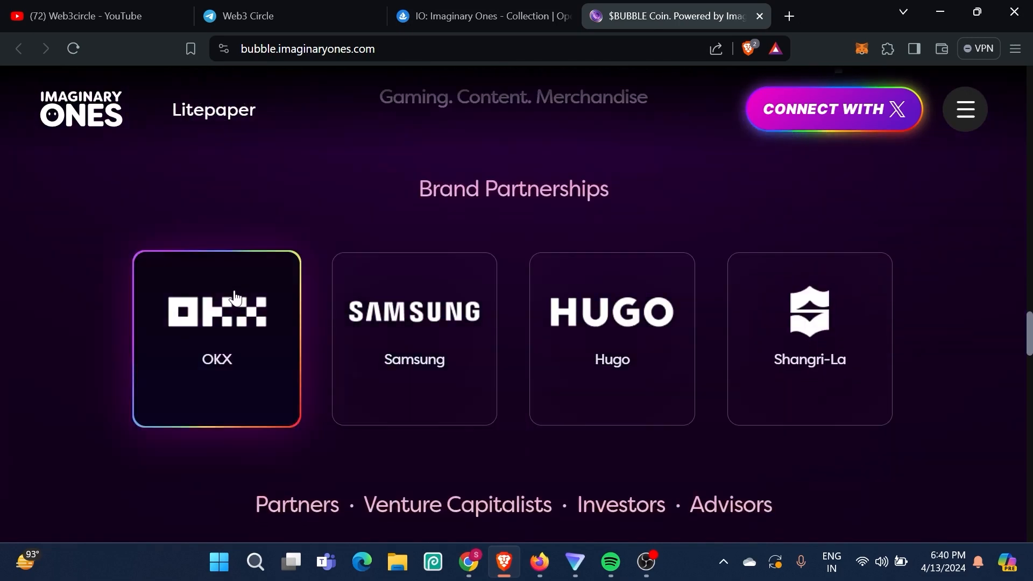
mouse_move(666, 341)
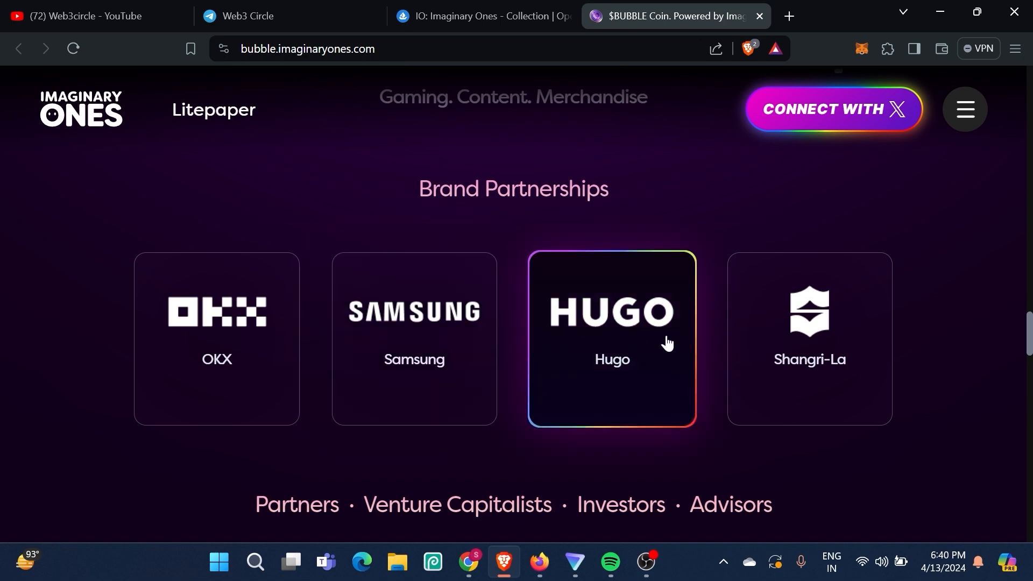
scroll(down, 3)
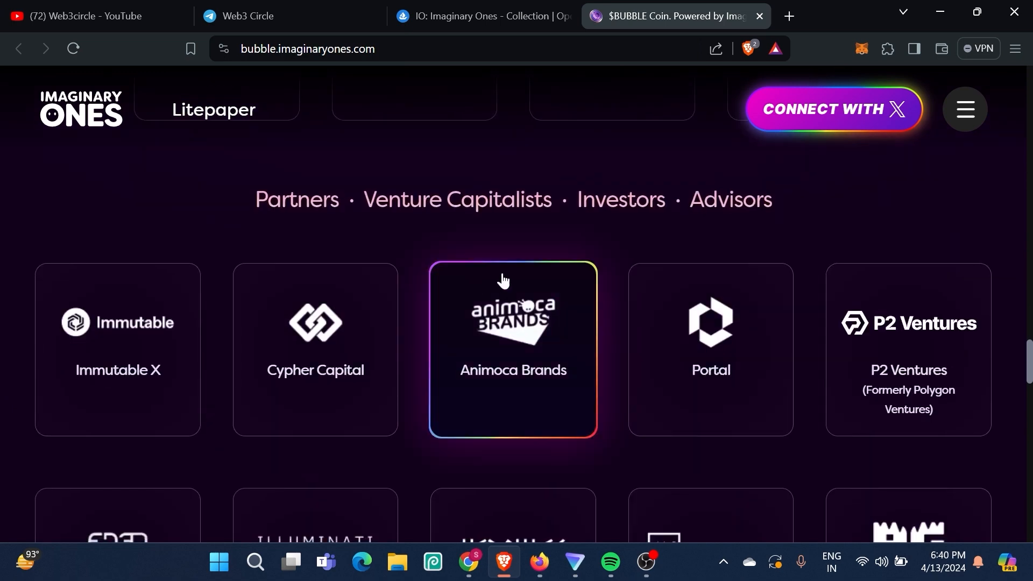
mouse_move(616, 254)
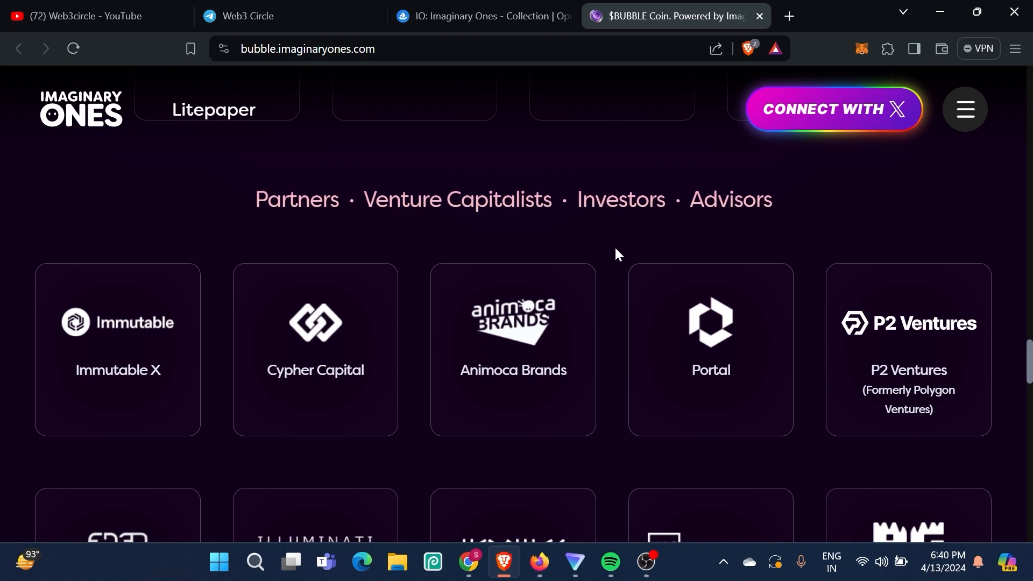
mouse_move(381, 326)
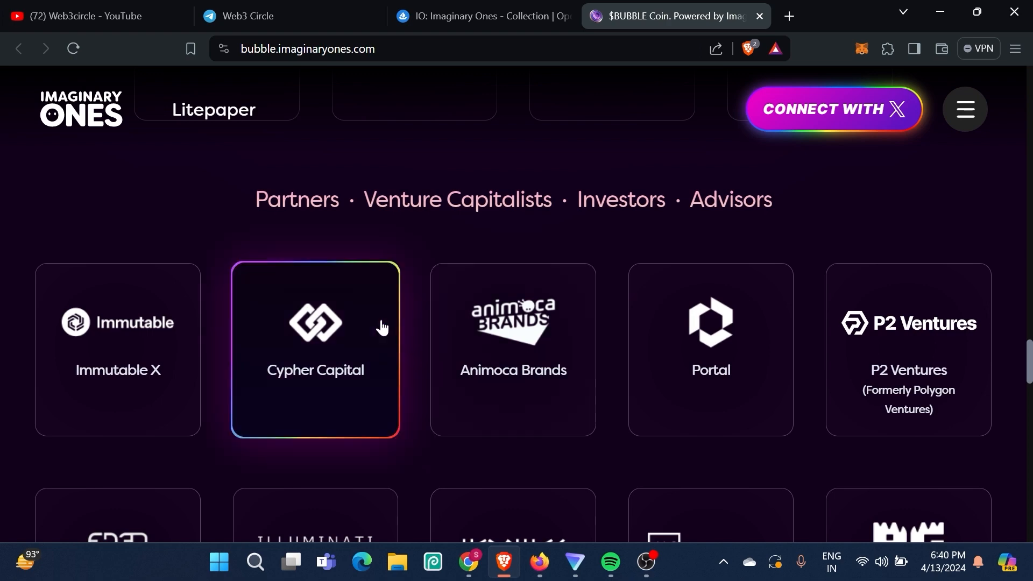
scroll(down, 3)
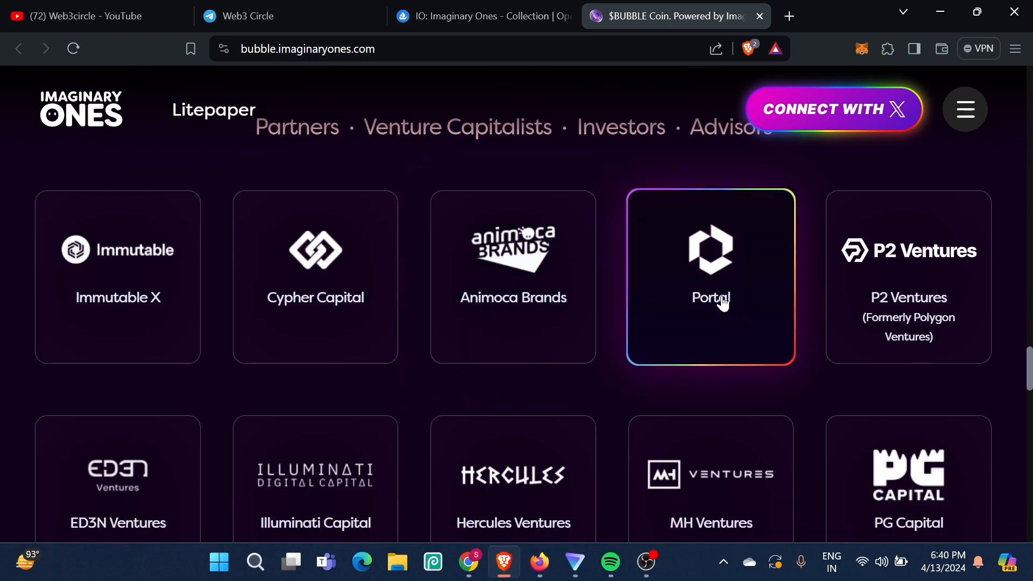
scroll(down, 3)
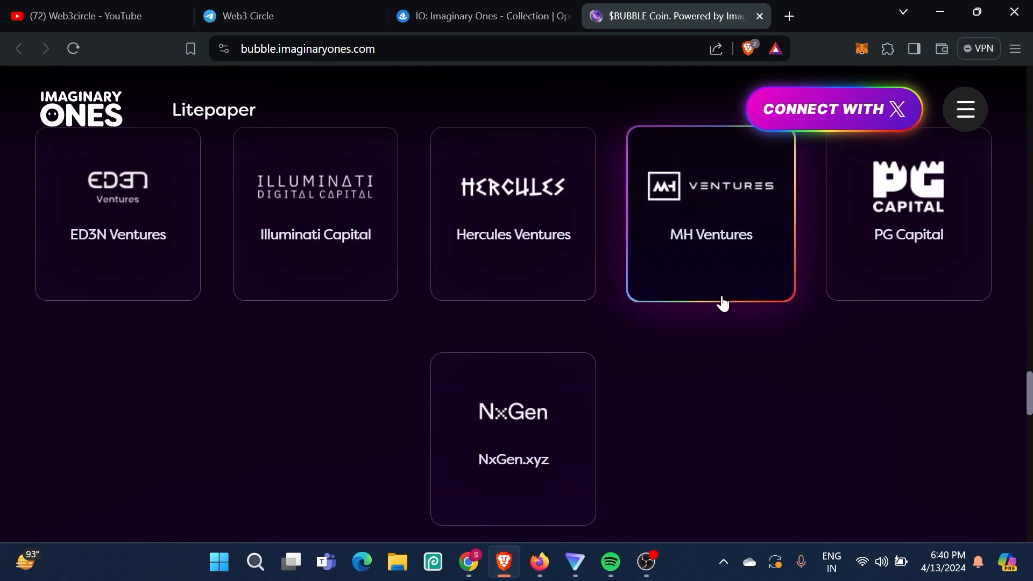
scroll(down, 3)
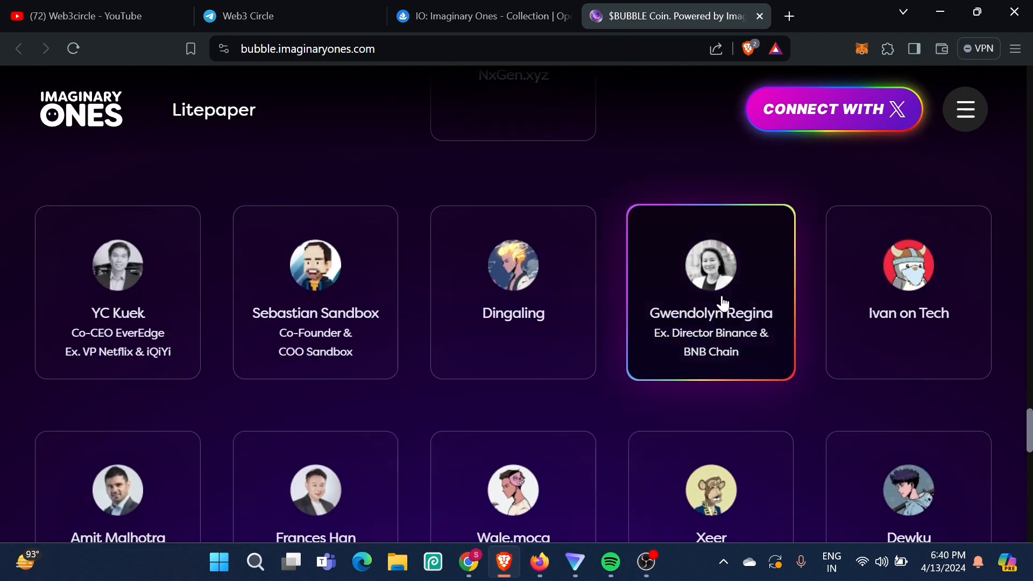
mouse_move(480, 320)
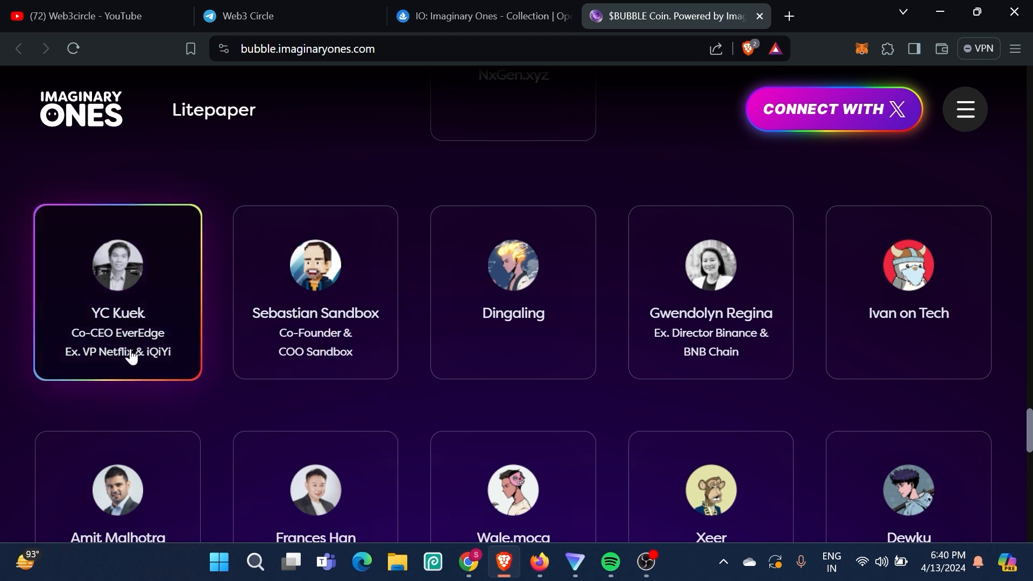
scroll(down, 3)
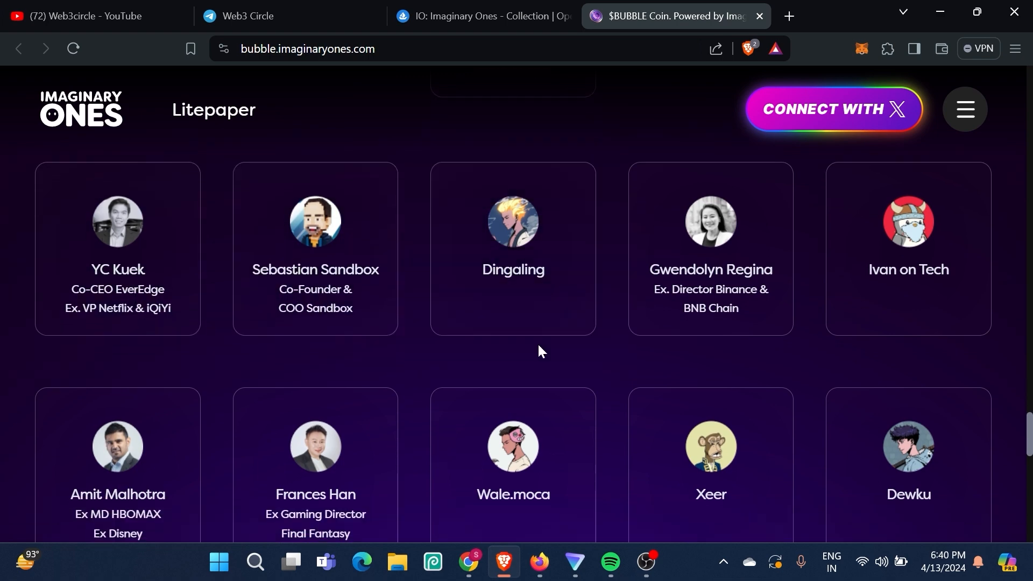
scroll(down, 3)
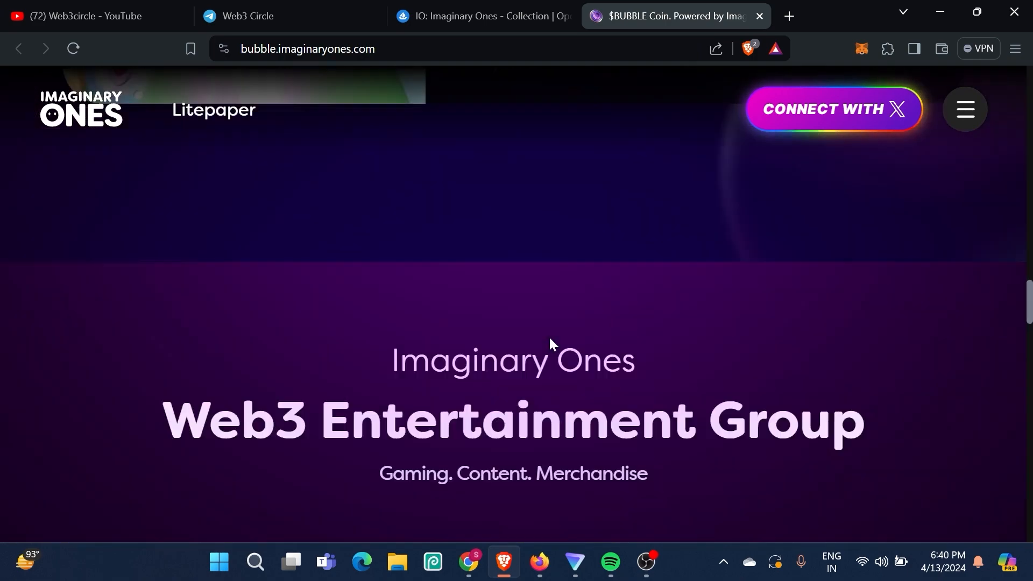
scroll(down, 3)
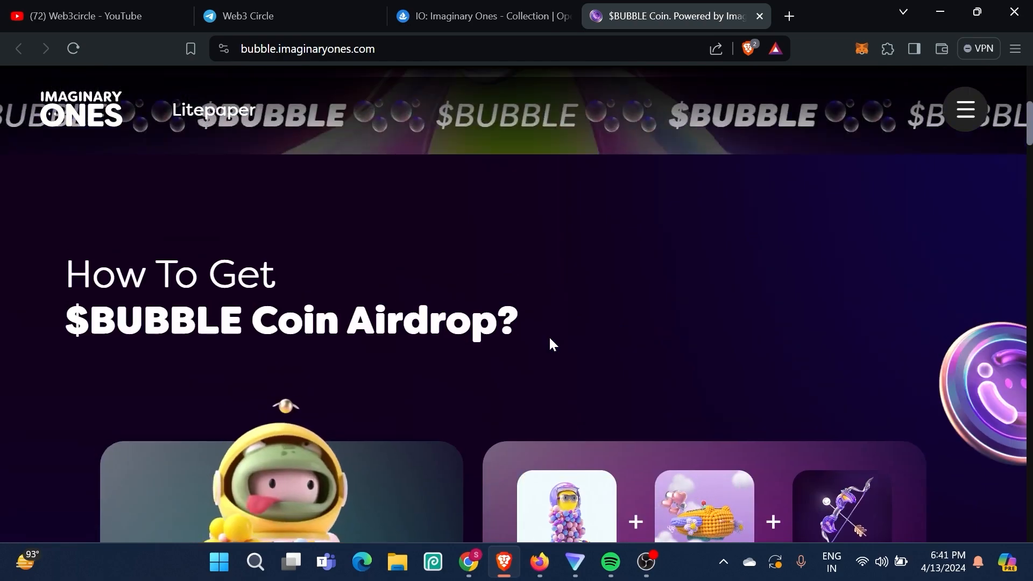
scroll(up, 3)
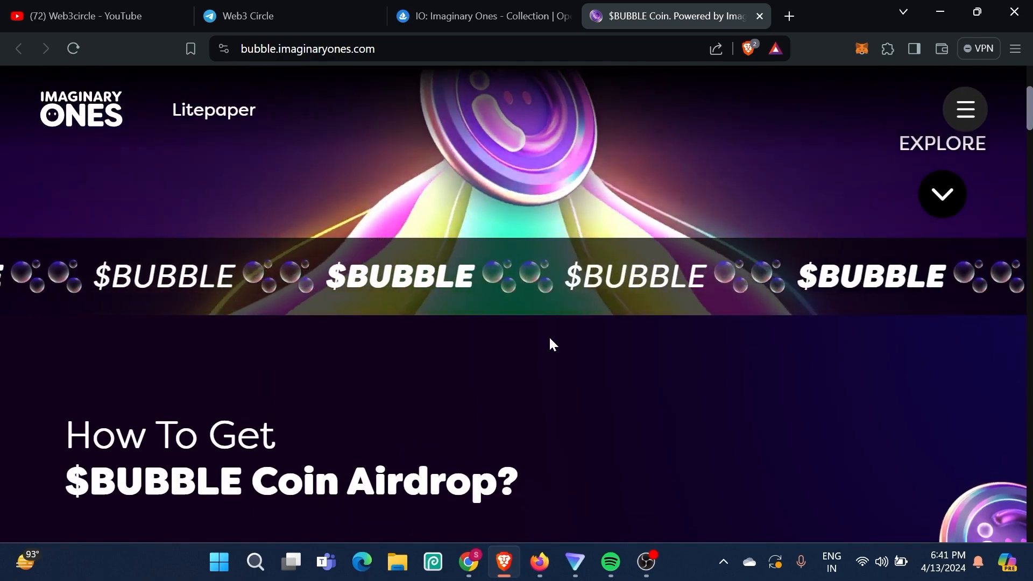
scroll(up, 3)
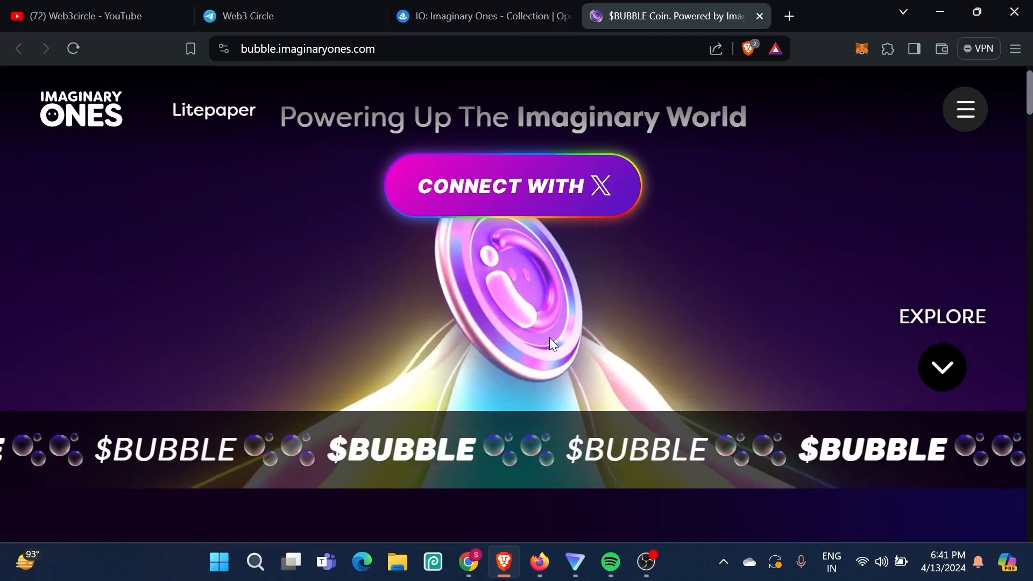
scroll(down, 3)
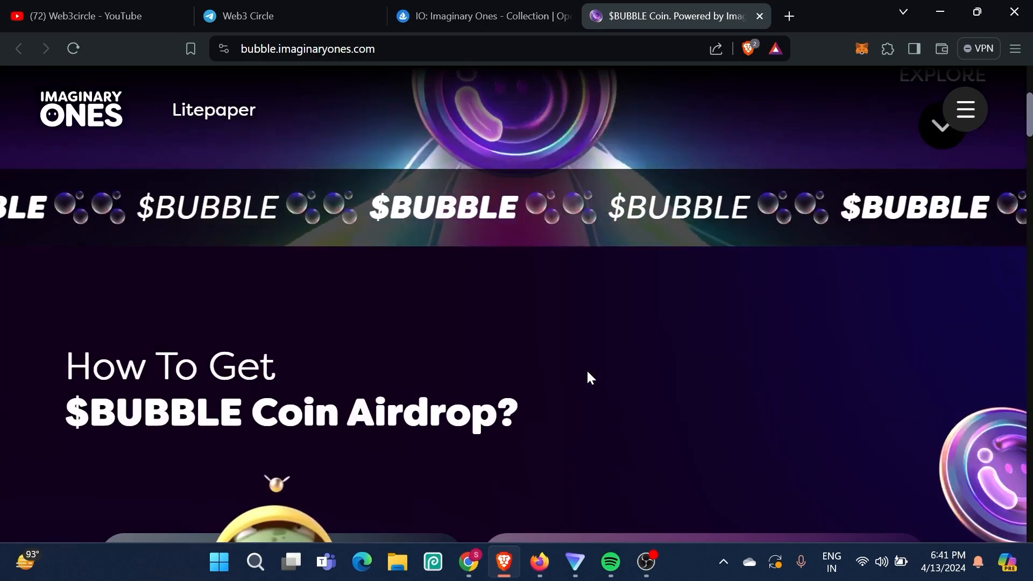
scroll(up, 3)
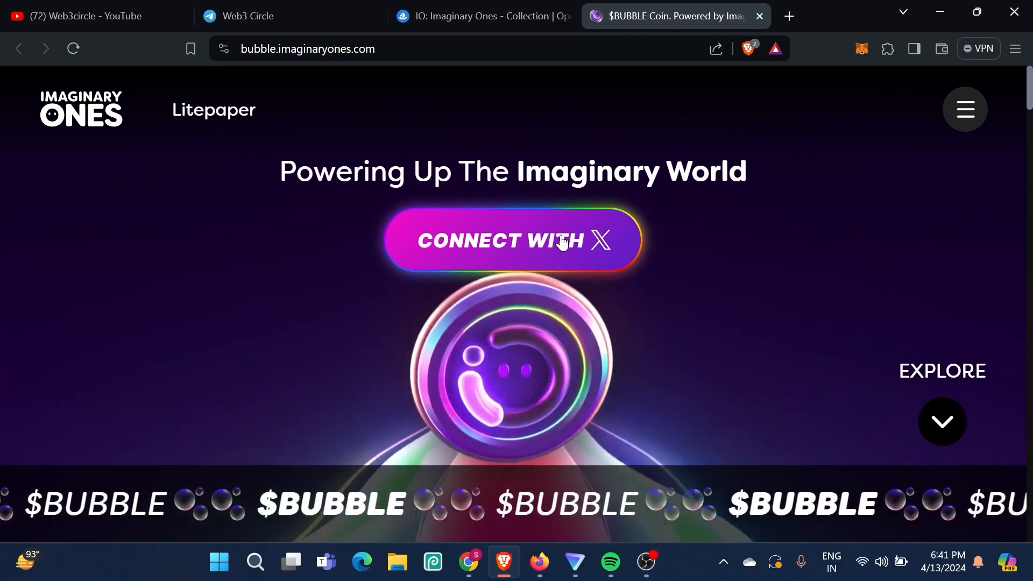
Open the Social Points farming tab showing 47,300 points with Referral, Engagement and Bonus
click(513, 240)
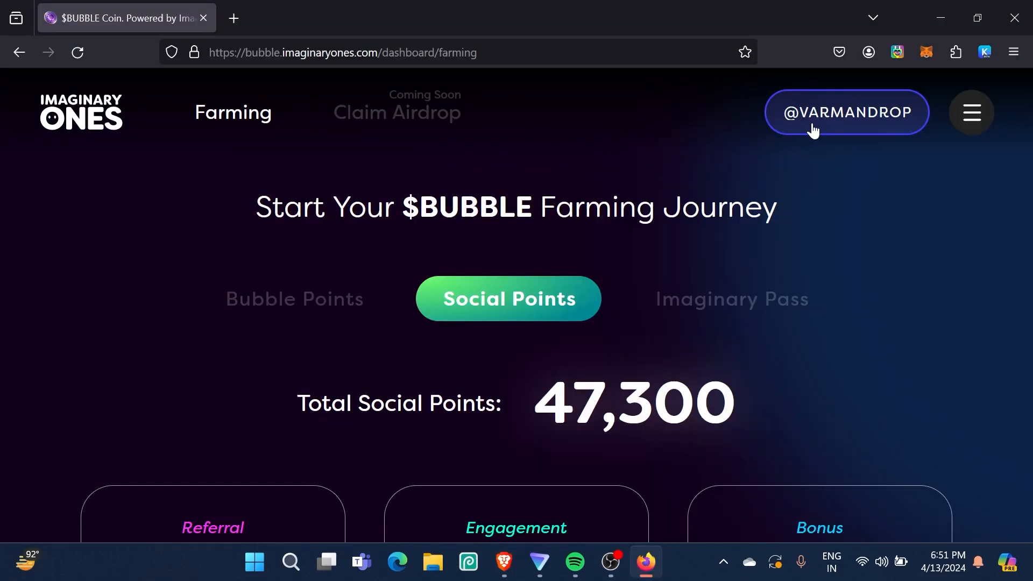
mouse_move(811, 146)
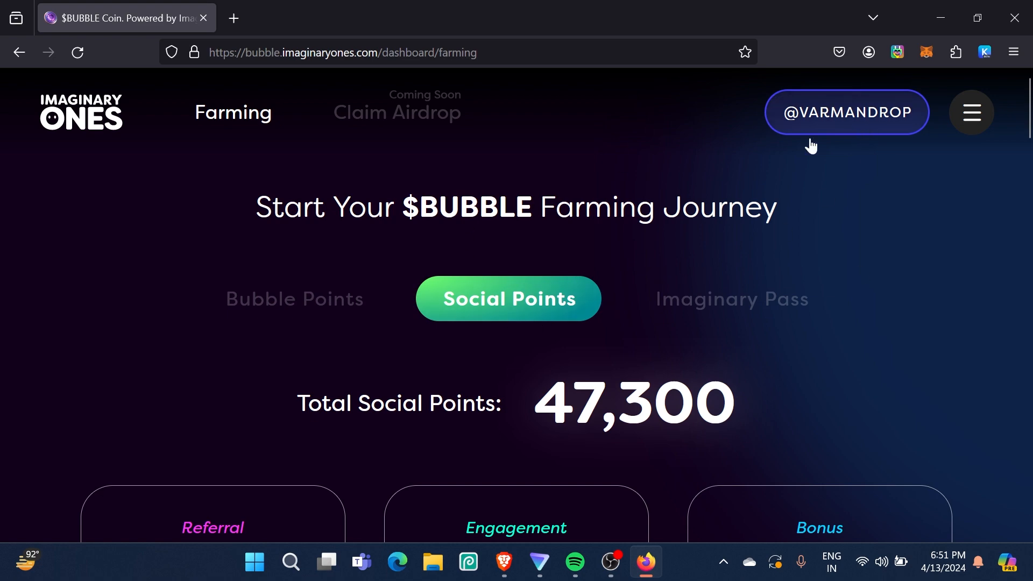
scroll(down, 3)
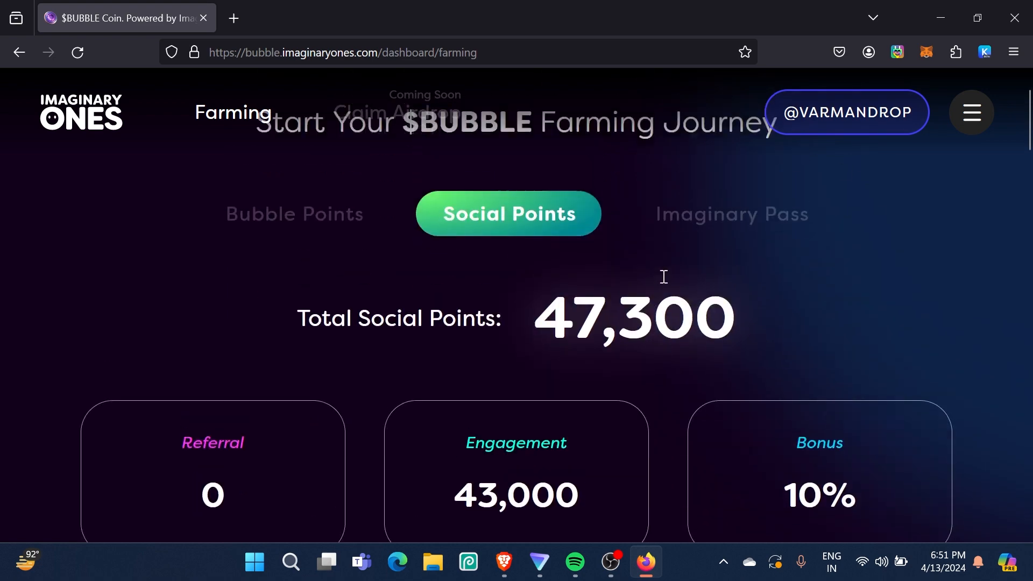
scroll(up, 3)
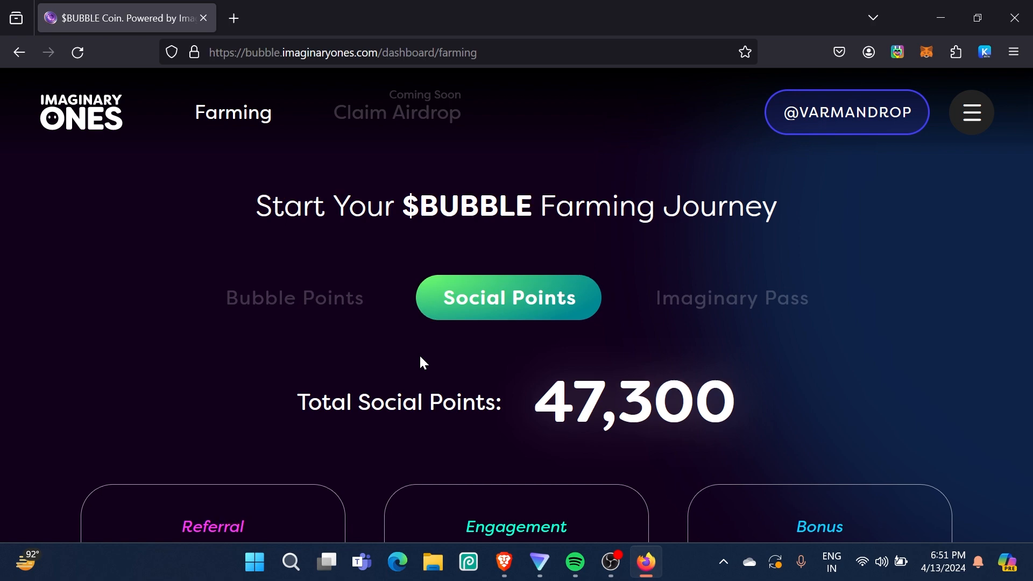
click(293, 297)
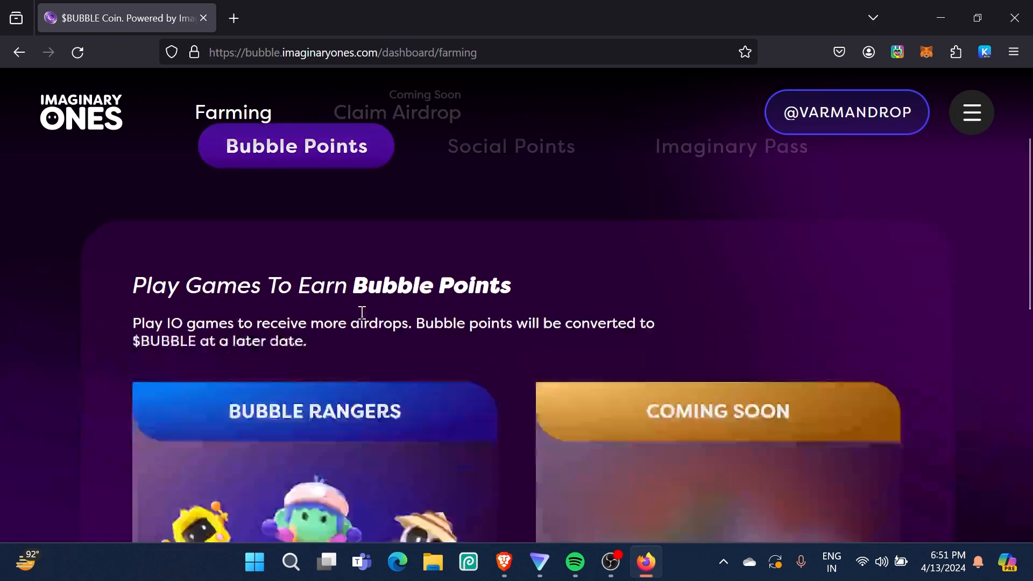
scroll(down, 3)
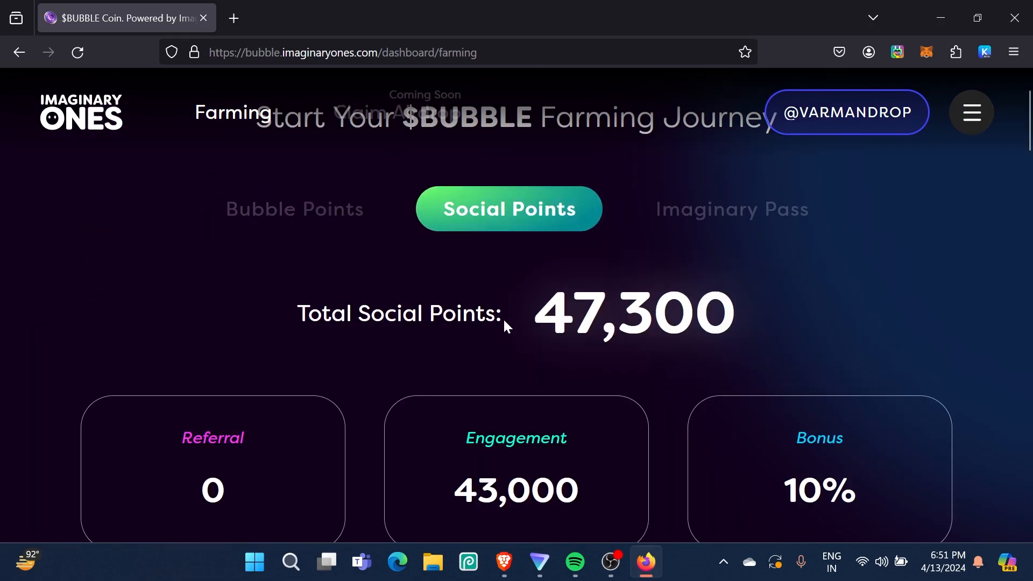
scroll(down, 3)
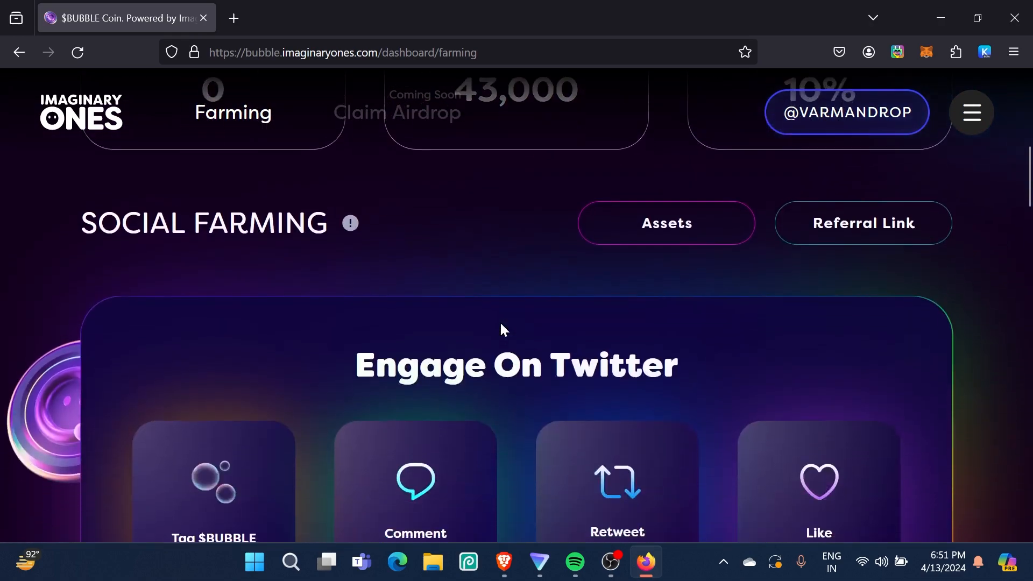
scroll(down, 3)
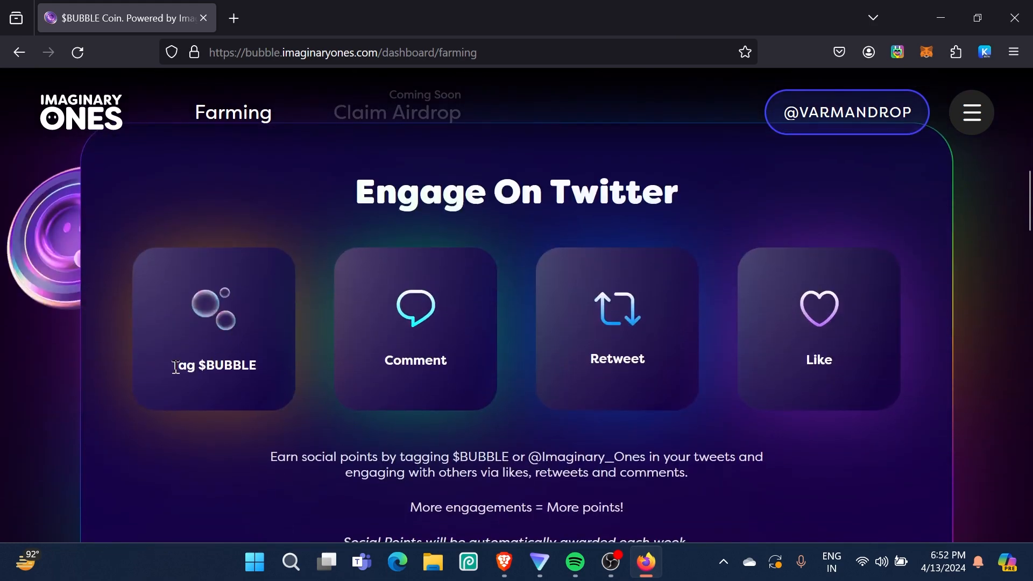
double_click(213, 365)
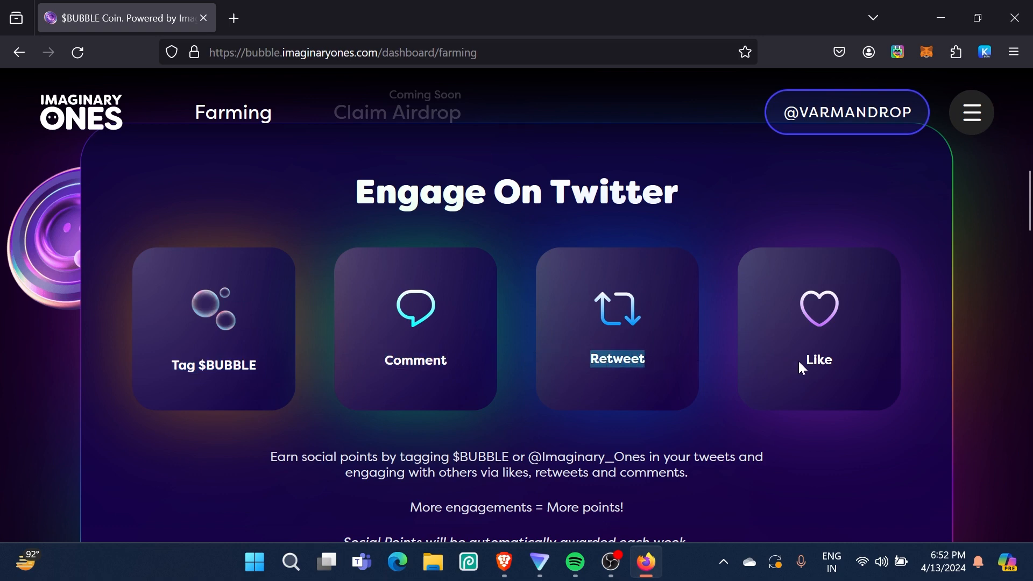
scroll(down, 3)
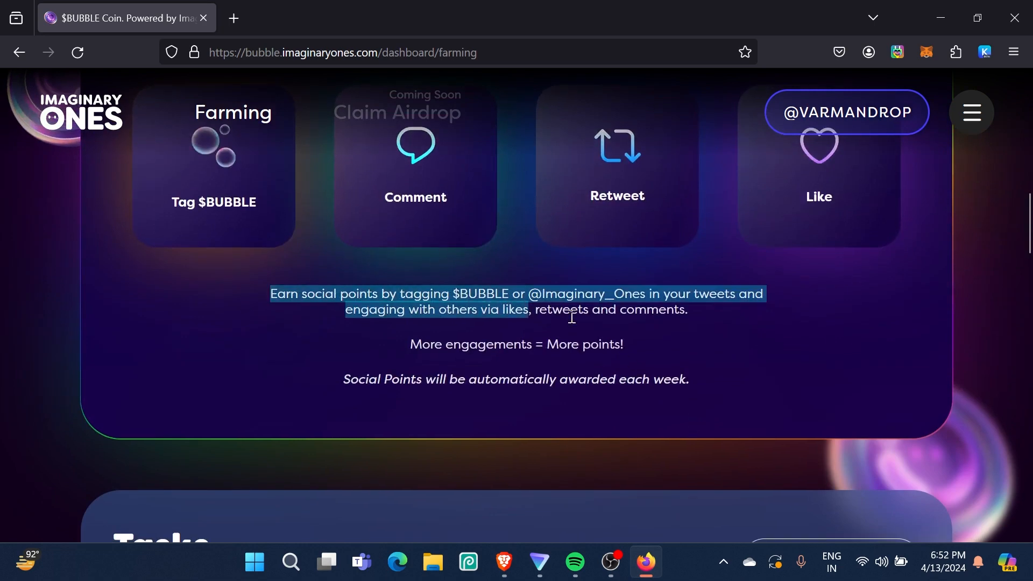
scroll(down, 3)
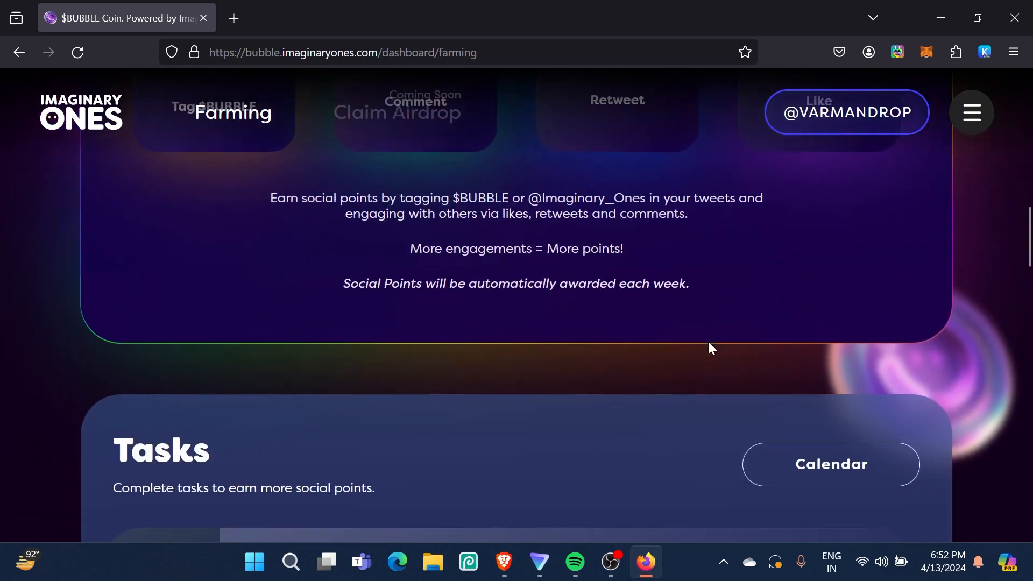
scroll(down, 3)
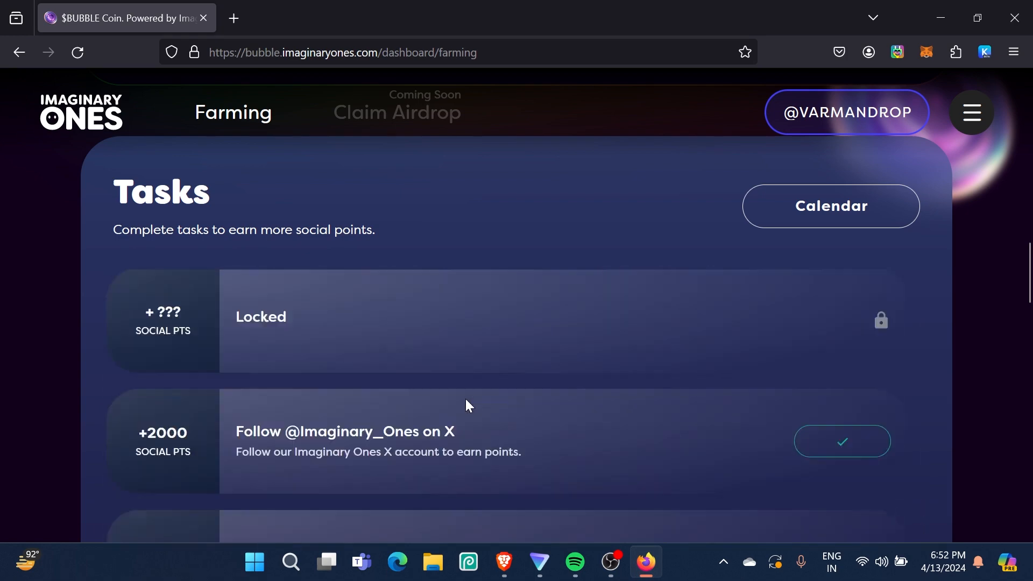
scroll(down, 3)
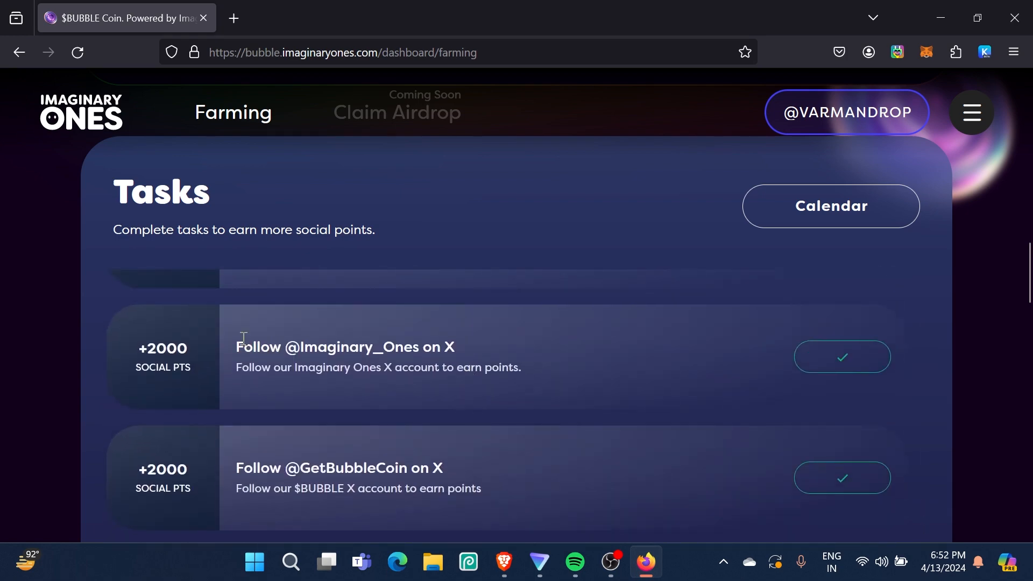
mouse_move(388, 425)
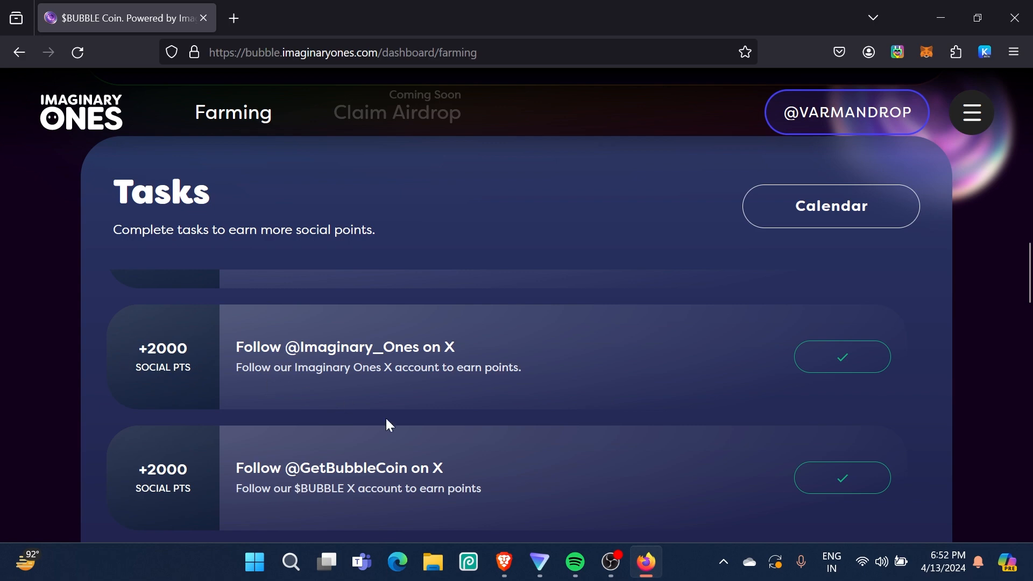
scroll(down, 3)
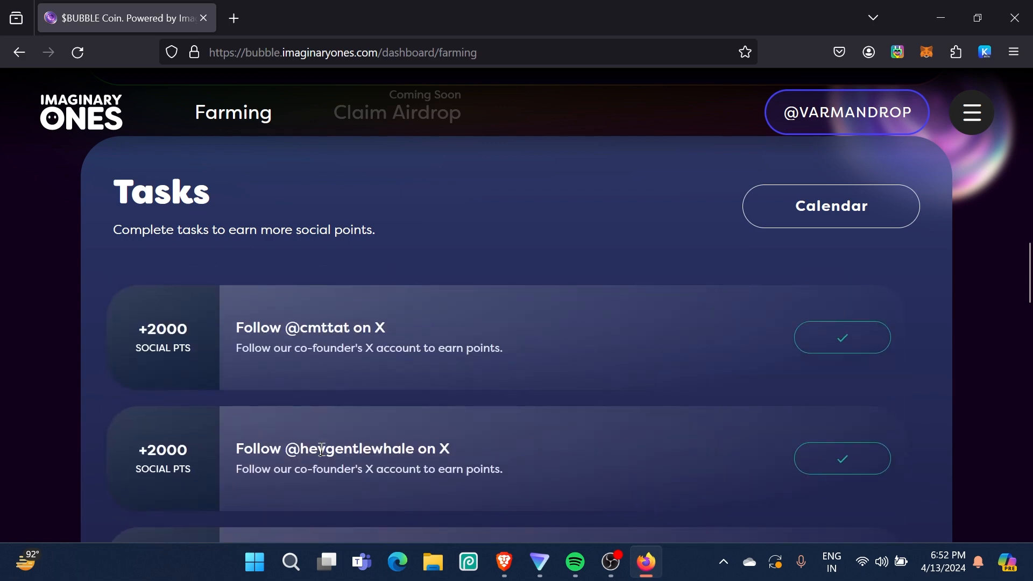
scroll(down, 3)
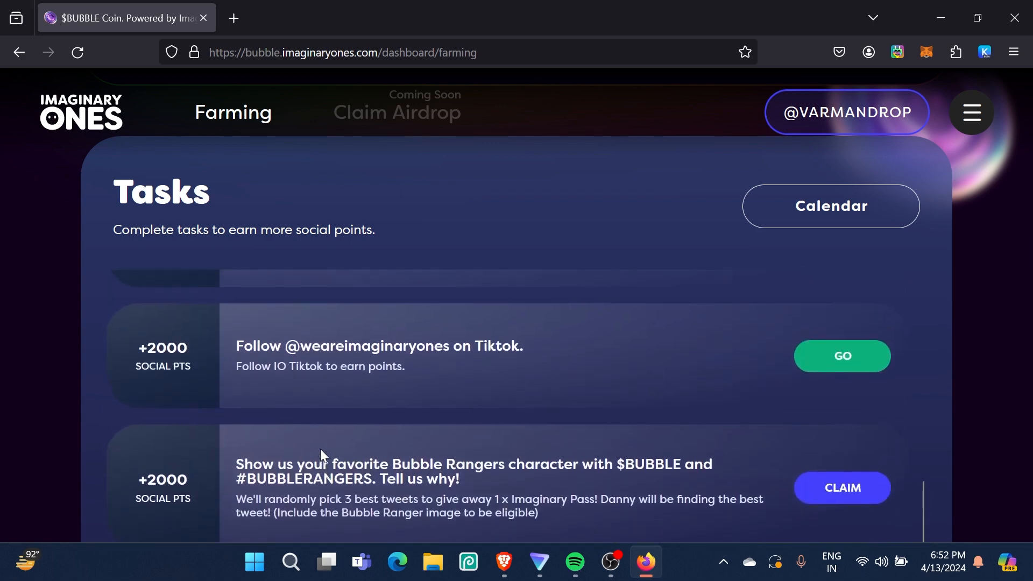
mouse_move(738, 486)
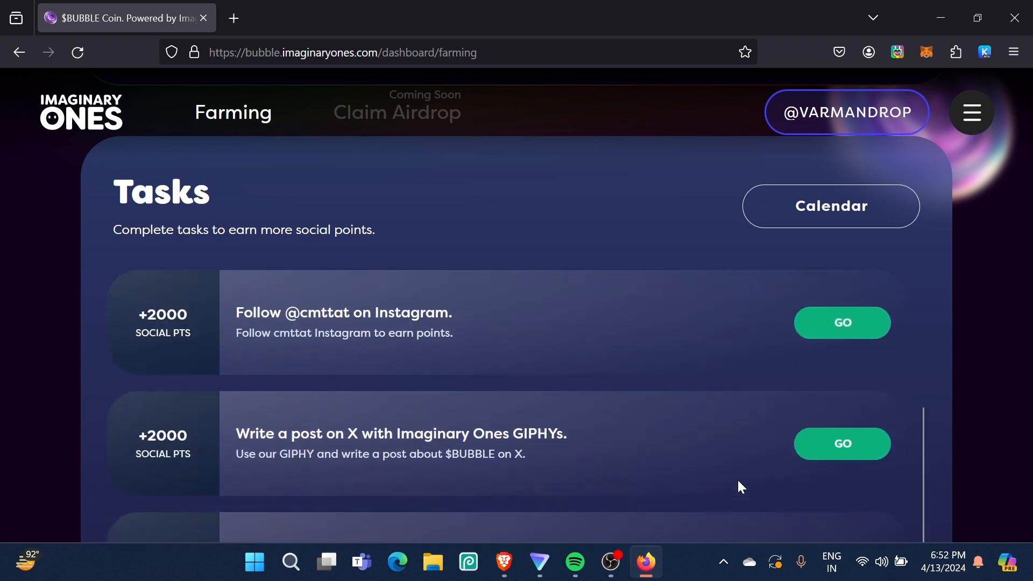
scroll(up, 3)
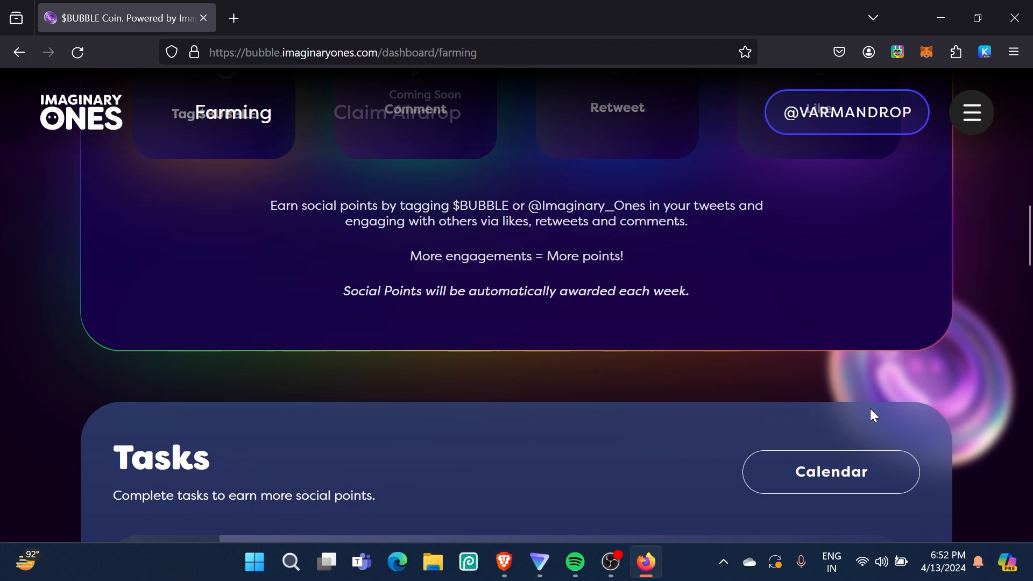
scroll(down, 3)
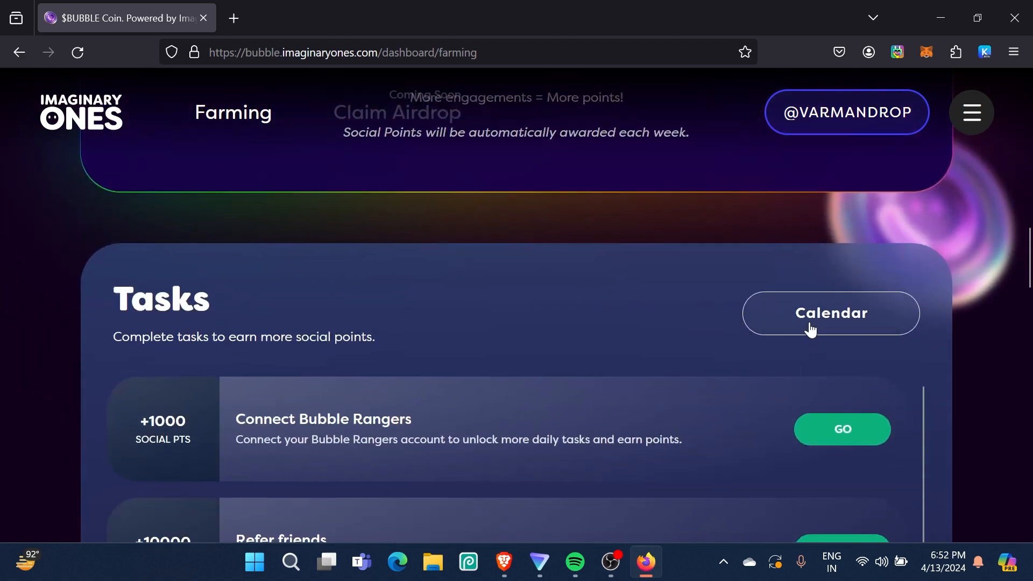
Collect the Samsung Giveaway tweet reward for 3,719 Social Points and close the Latest Tweet panel
click(830, 313)
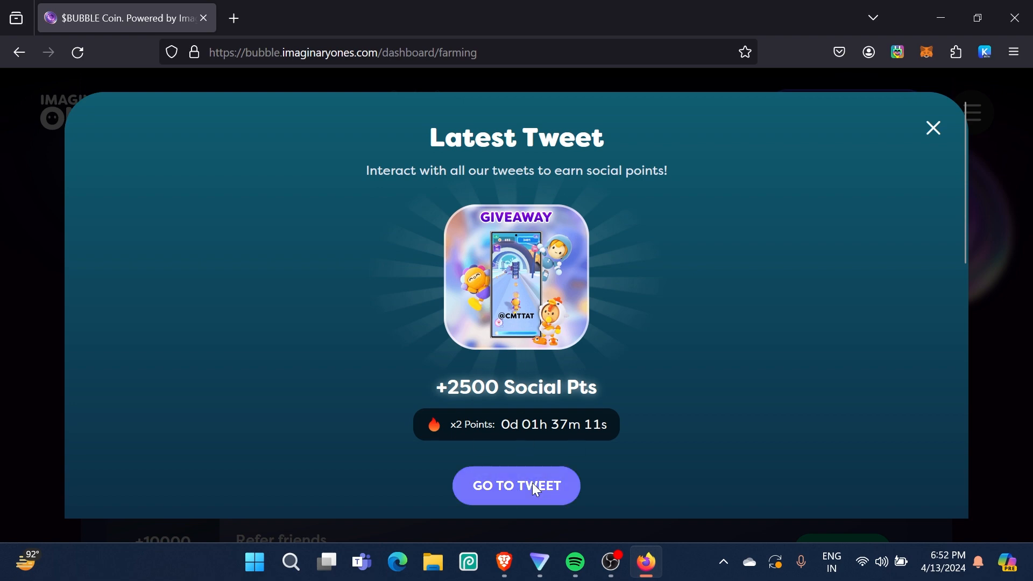
click(515, 485)
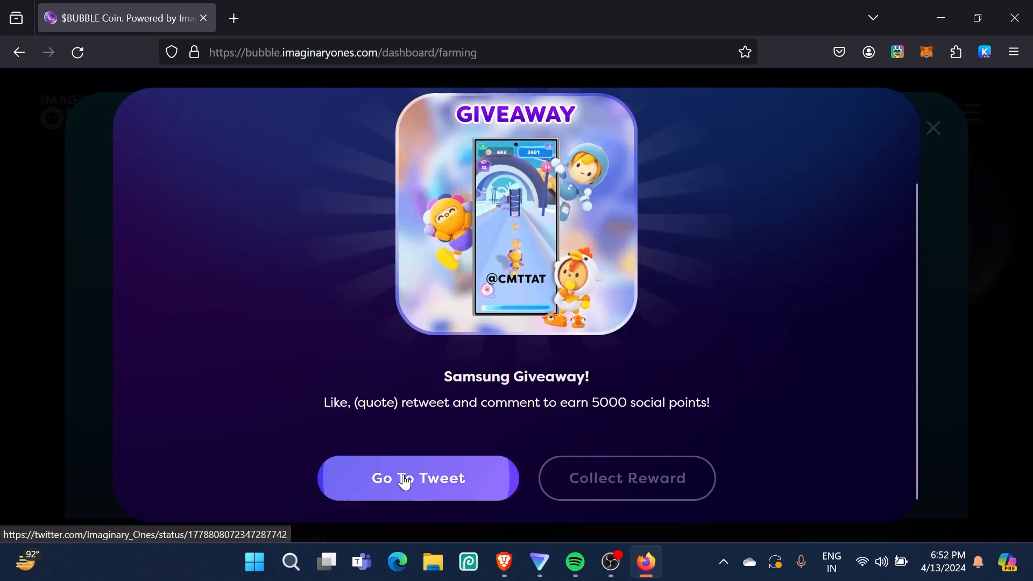
click(417, 478)
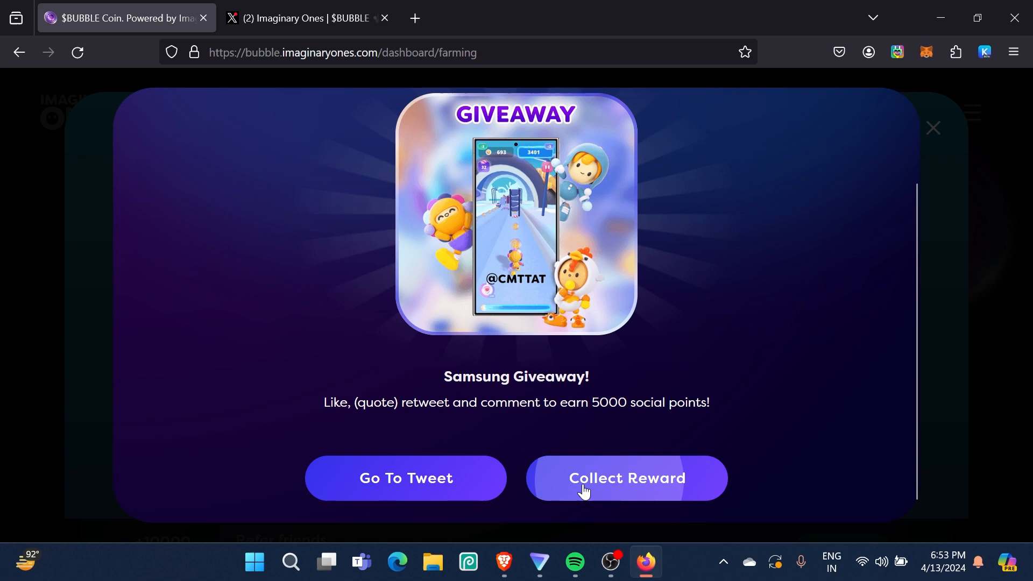
click(626, 477)
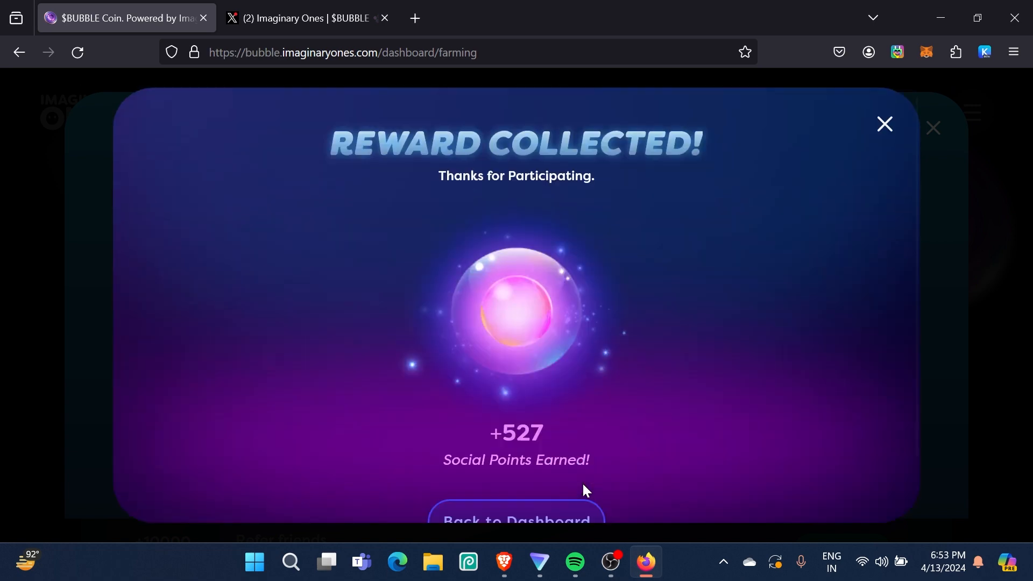
scroll(down, 3)
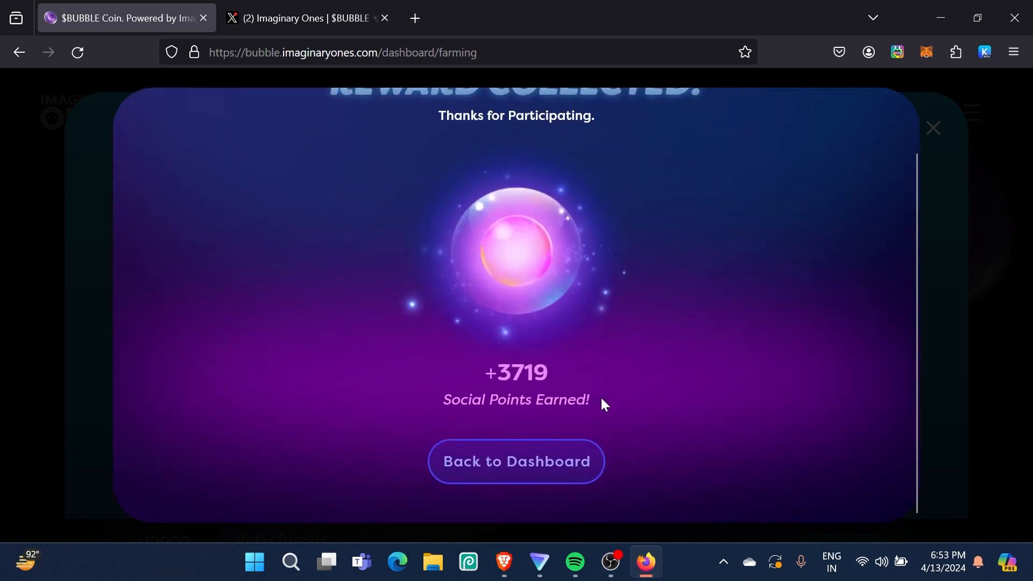
click(516, 461)
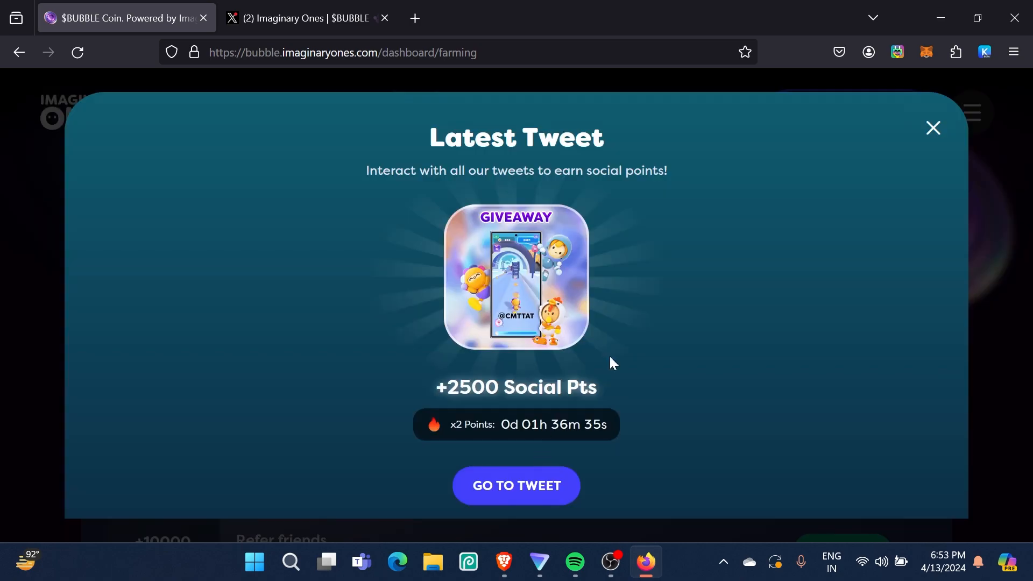
click(931, 128)
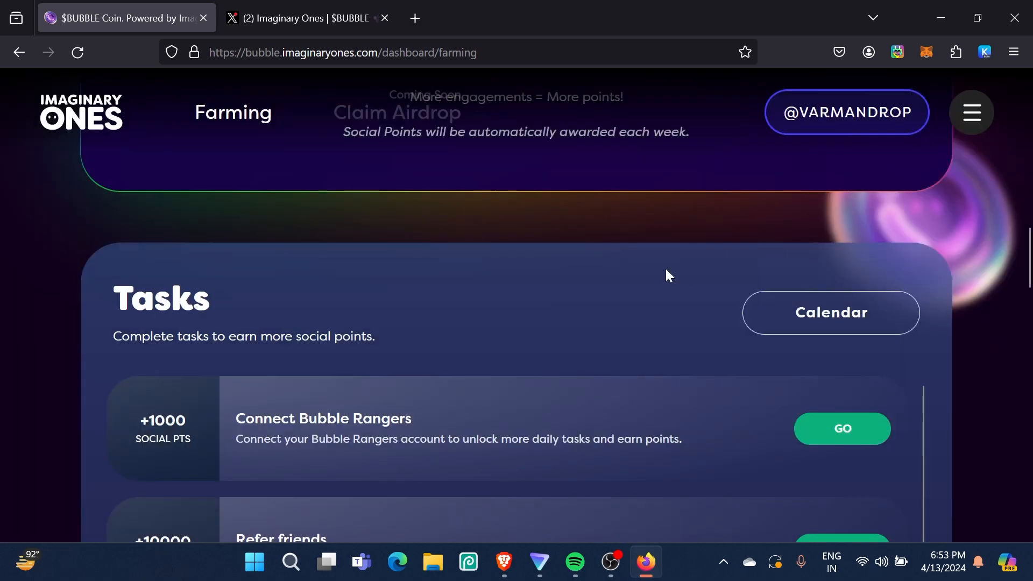
Check the 52,800 Social Points total, then open the April 2024 tweet rewards calendar
scroll(up, 3)
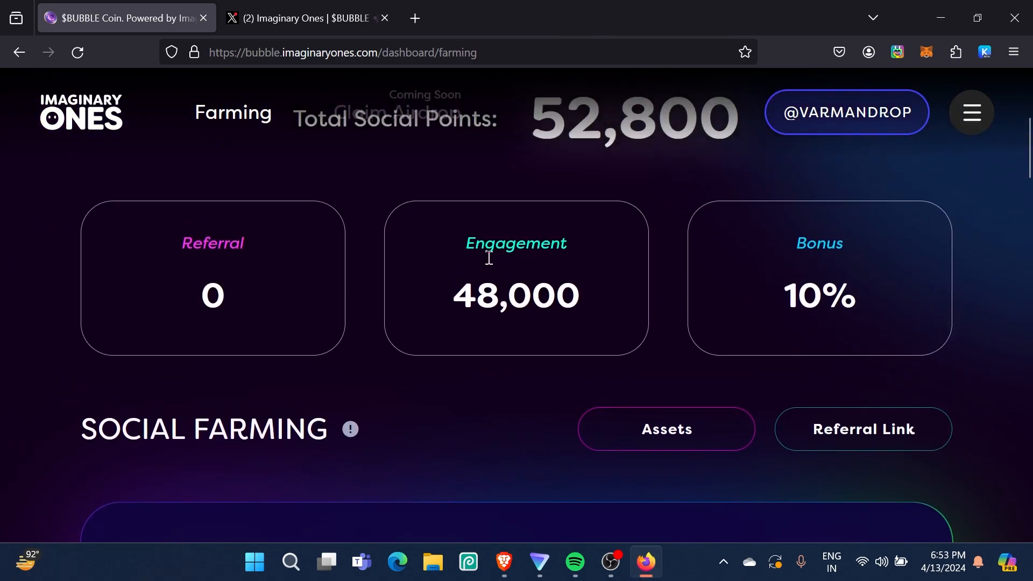
scroll(down, 3)
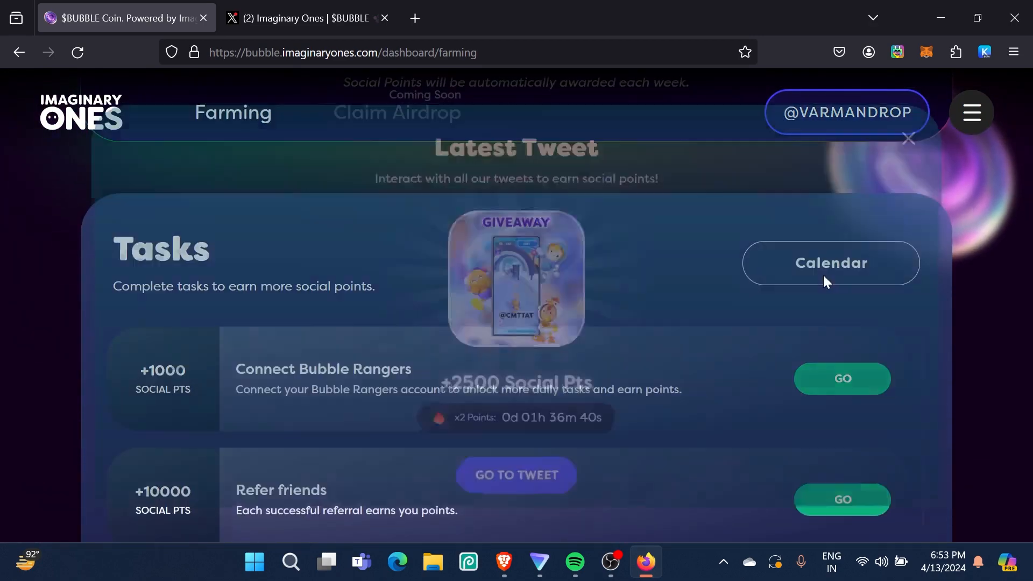
click(830, 263)
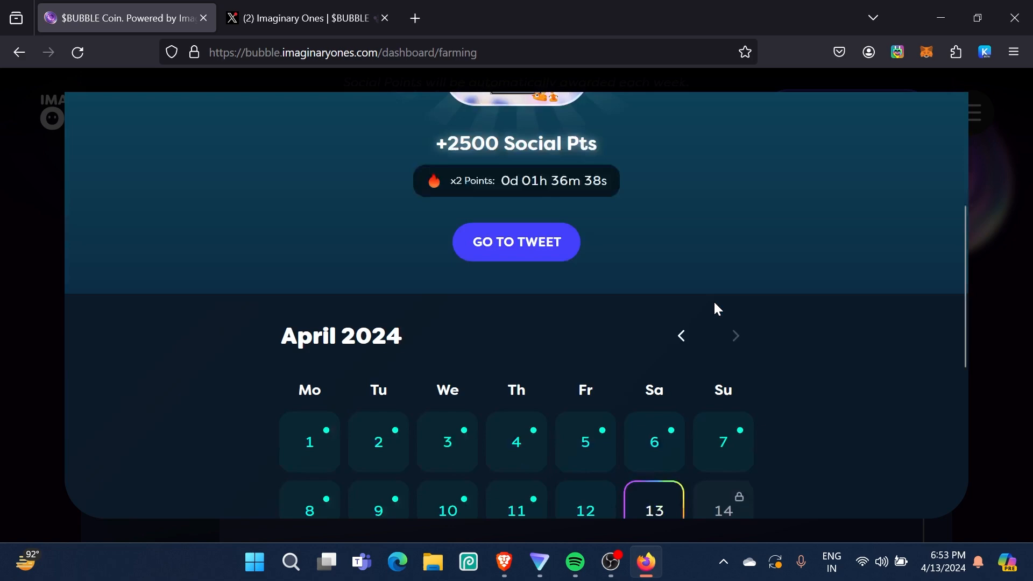
Pick a calendar day and collect the +1000 Bubble Ranger New Updates tweet reward
click(516, 241)
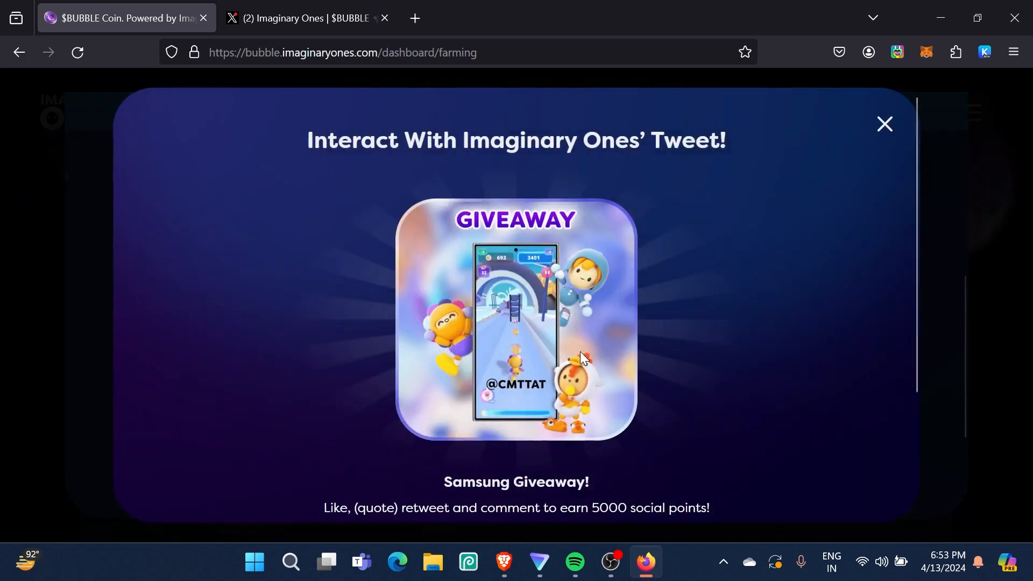
scroll(down, 3)
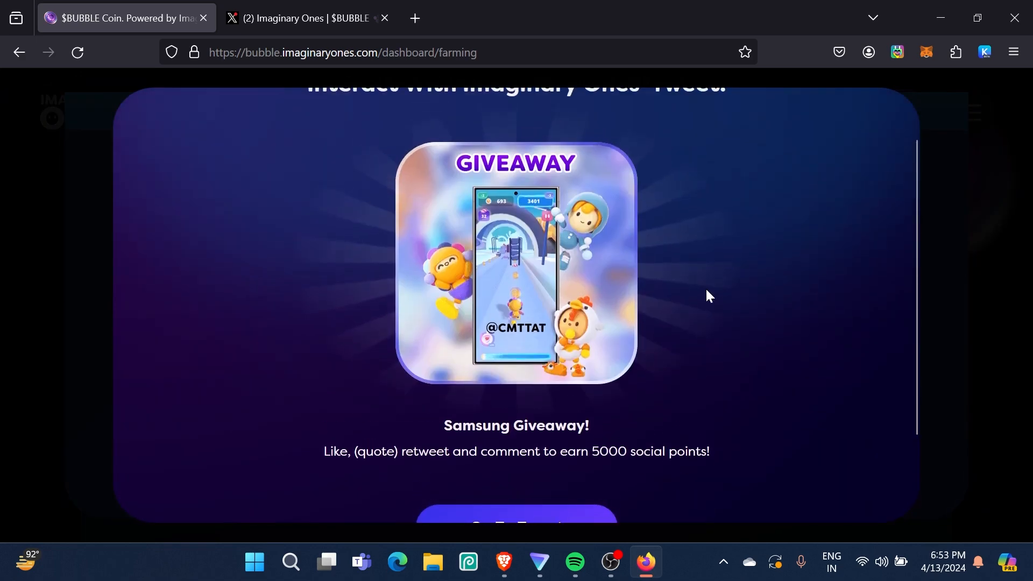
scroll(down, 3)
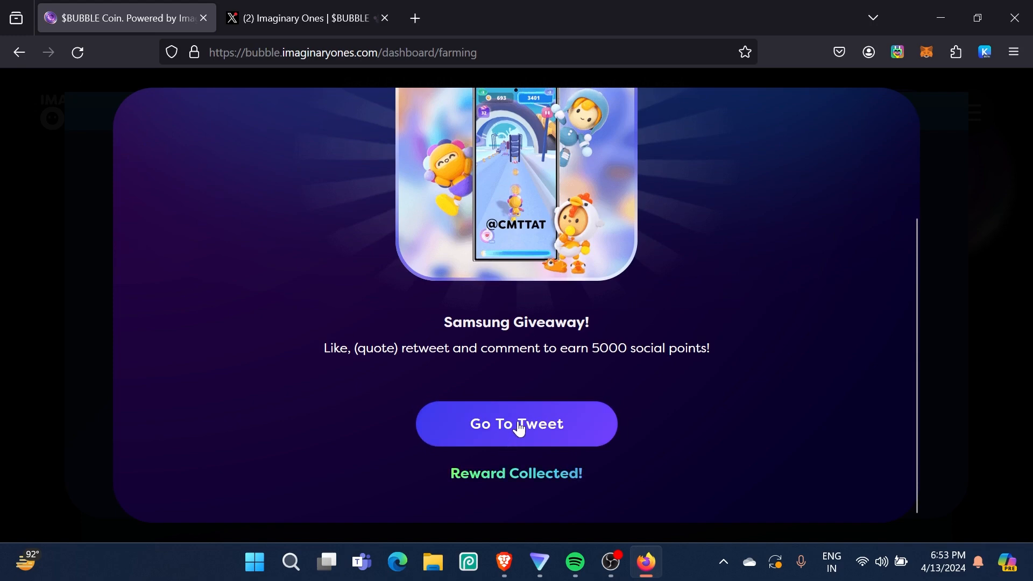
click(516, 423)
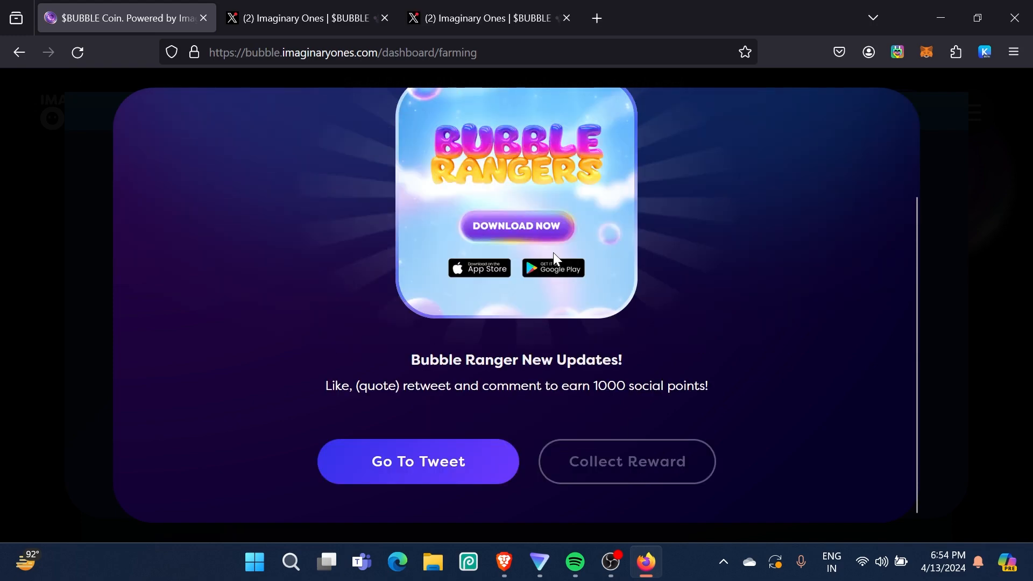
mouse_move(418, 461)
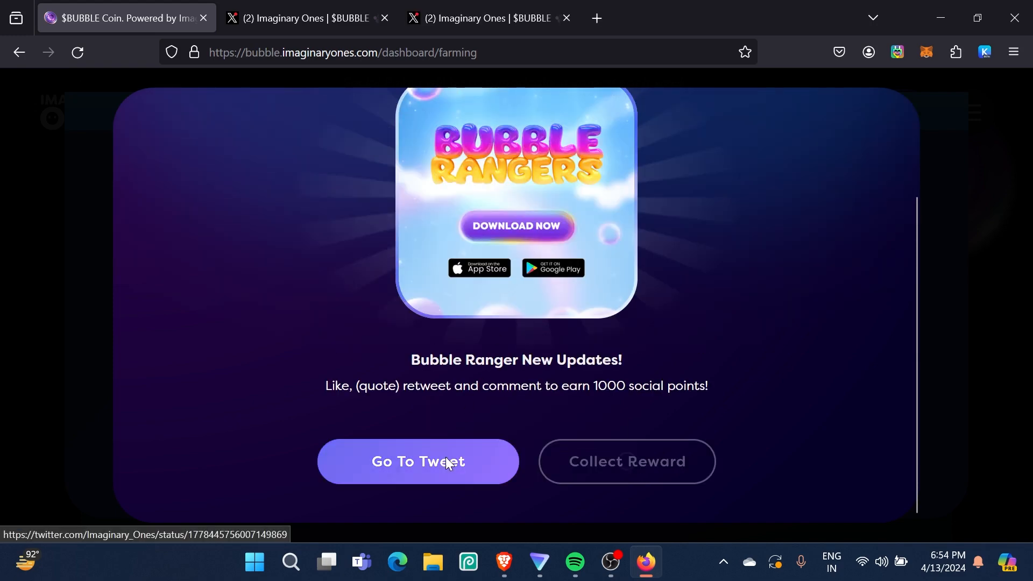
click(418, 461)
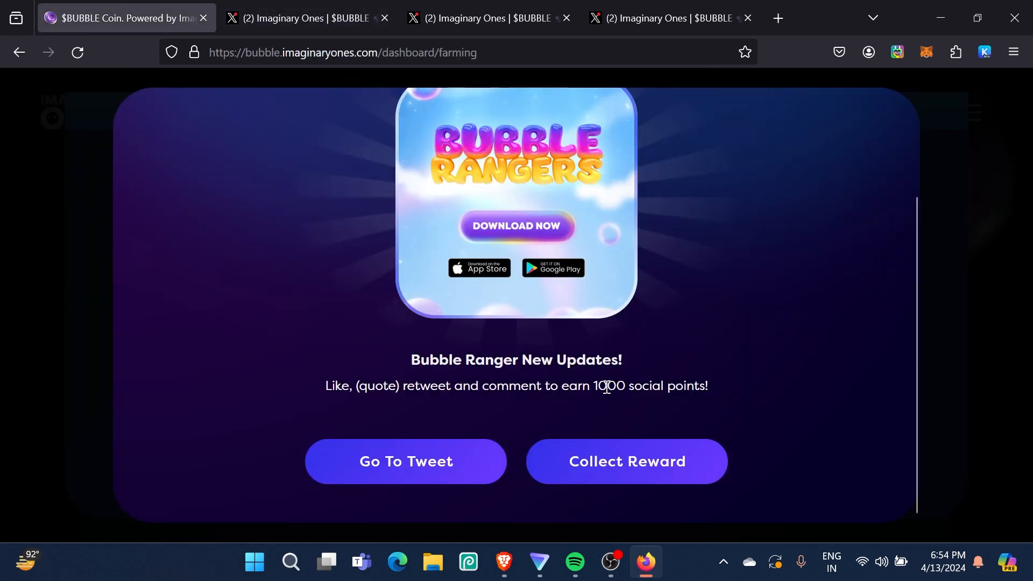
click(626, 461)
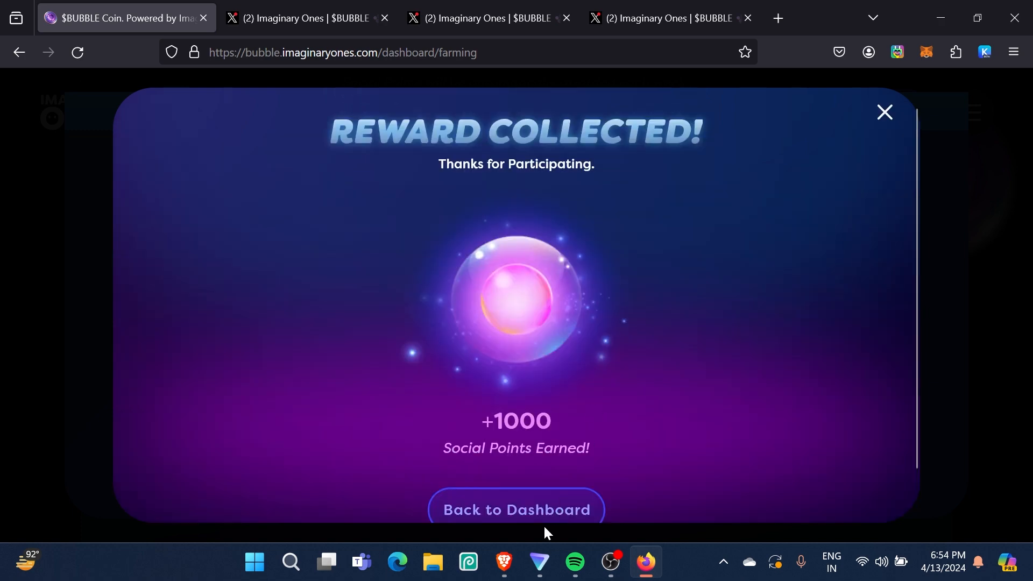
click(516, 509)
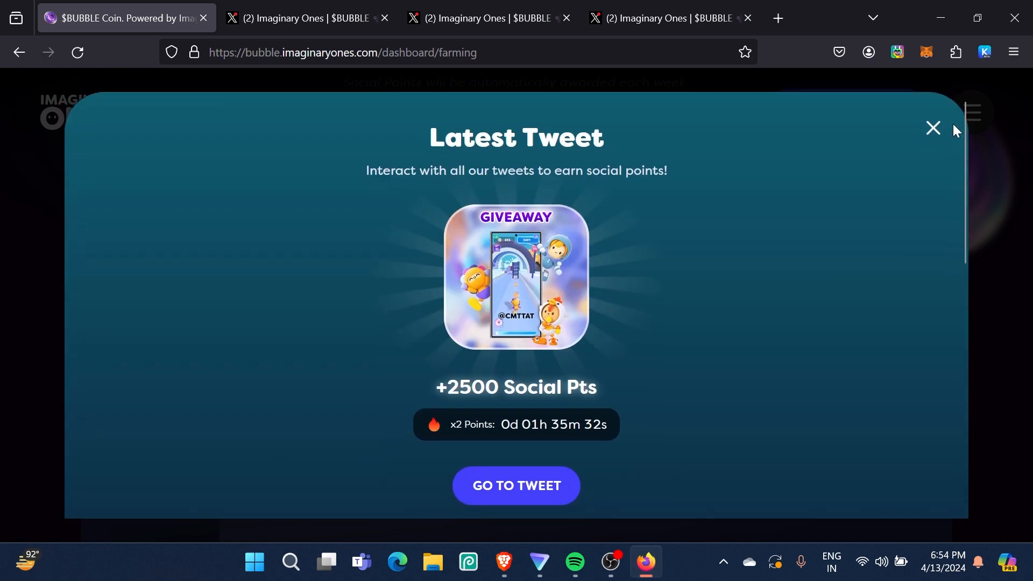
Close the Latest Tweet panel and check the updated 53,900 Social Points total
click(933, 128)
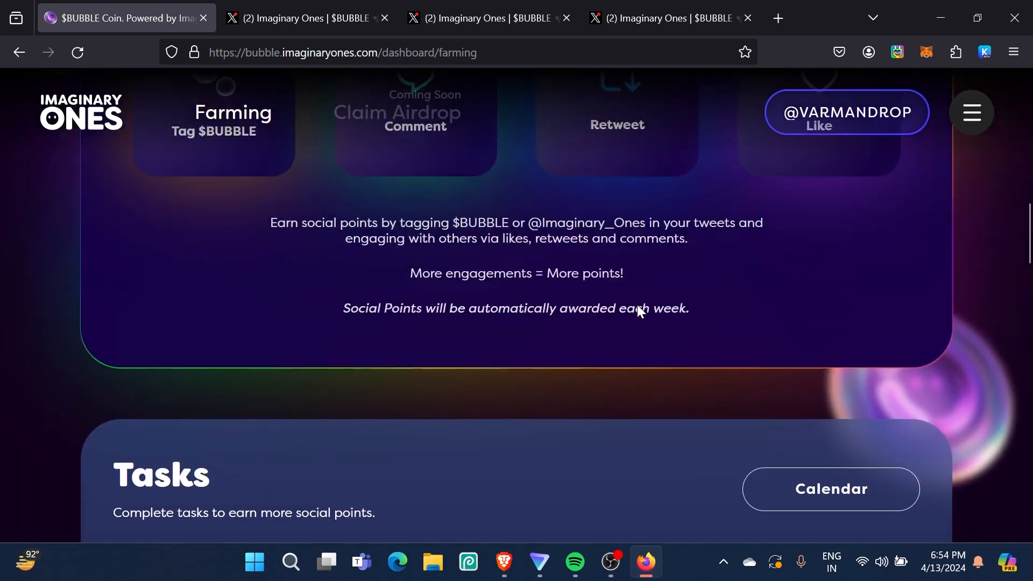
scroll(up, 3)
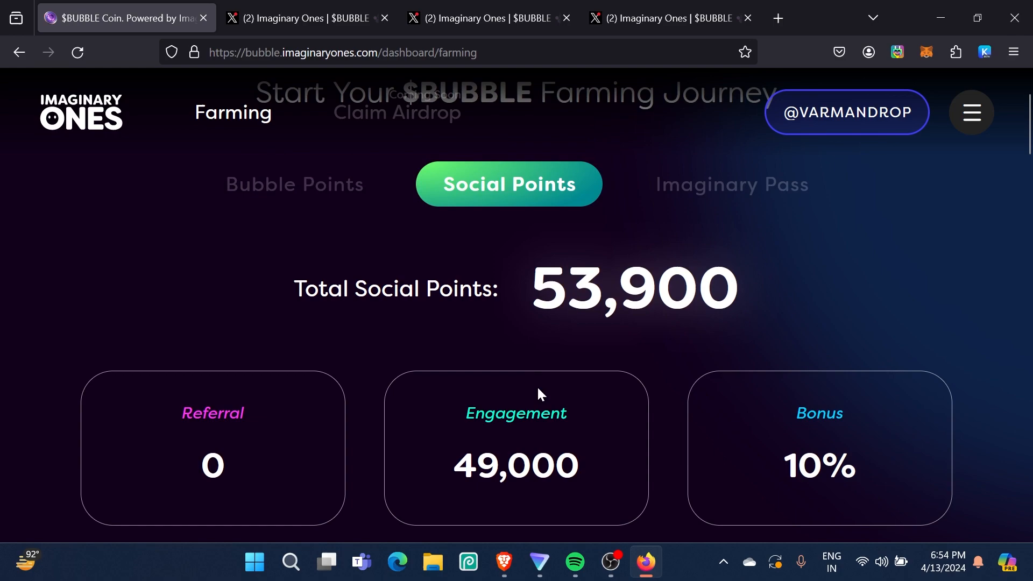
scroll(down, 3)
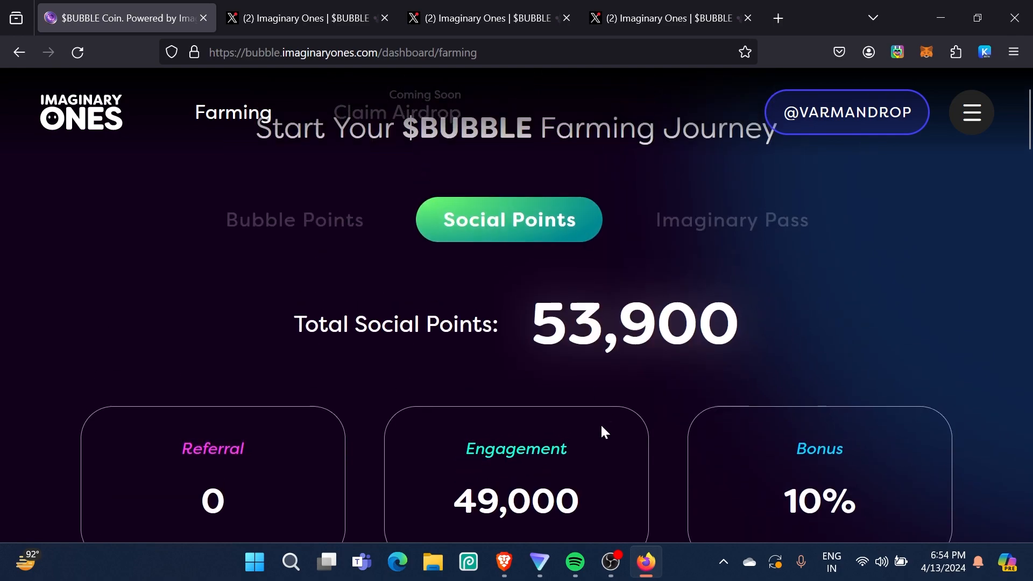
scroll(down, 3)
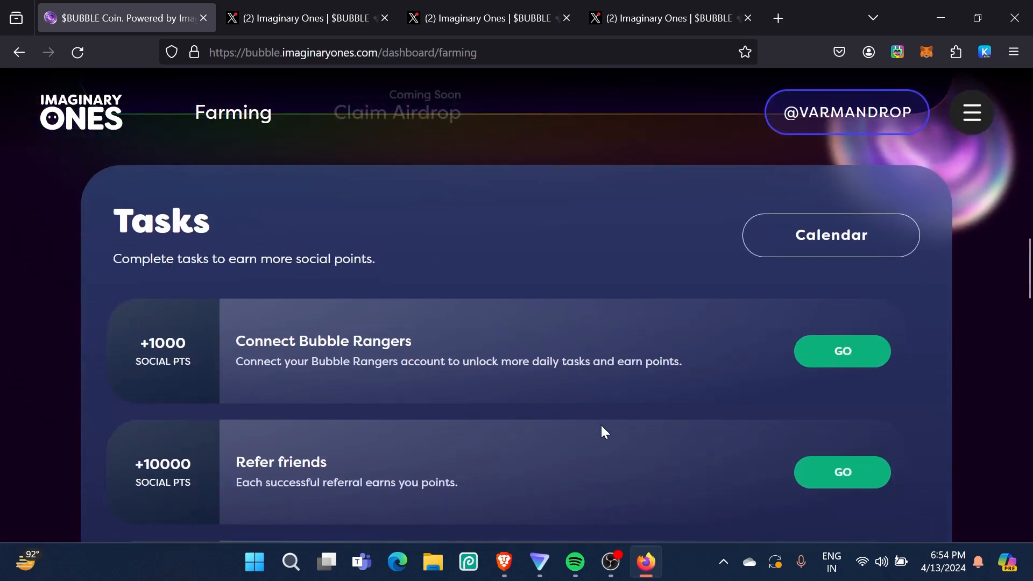
scroll(up, 3)
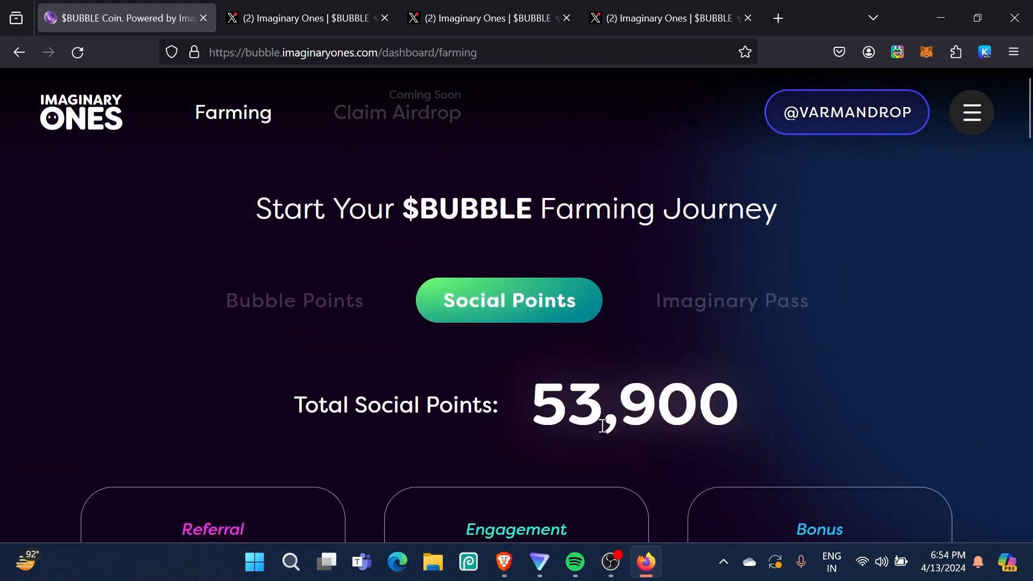
Show the Imaginary Pass tab and review its Redeem section with pass quantity 0
click(731, 300)
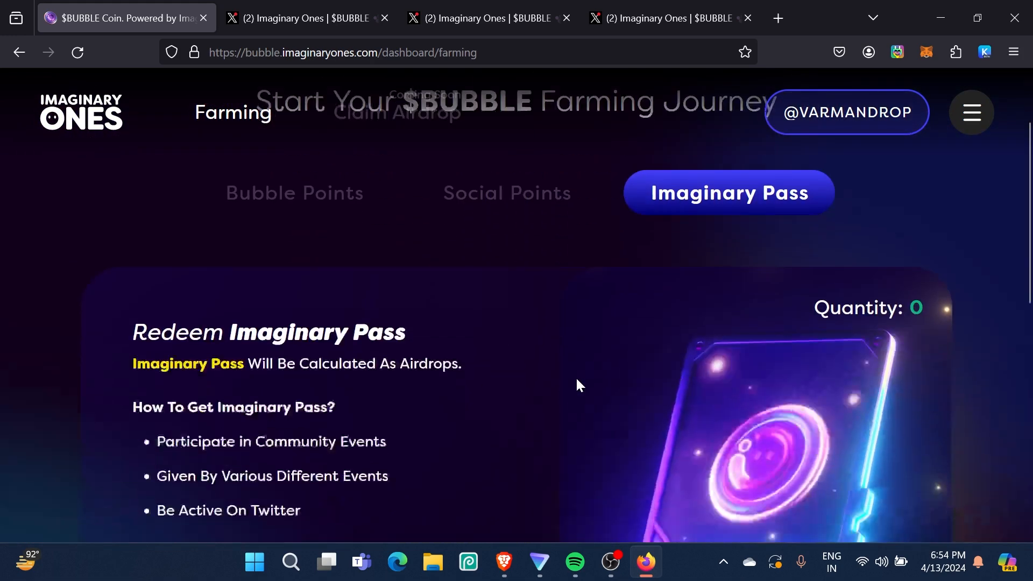
scroll(down, 3)
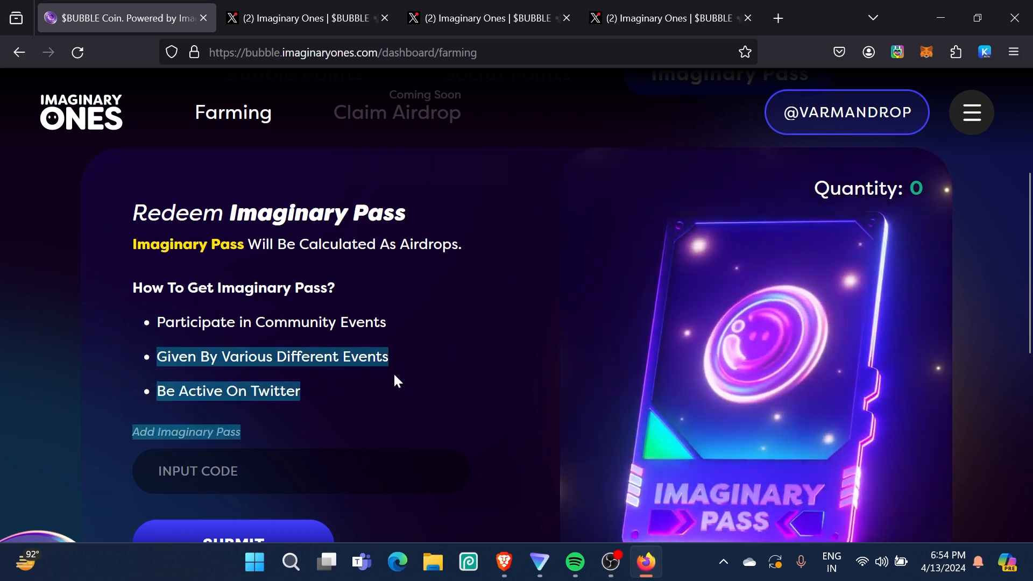
scroll(down, 3)
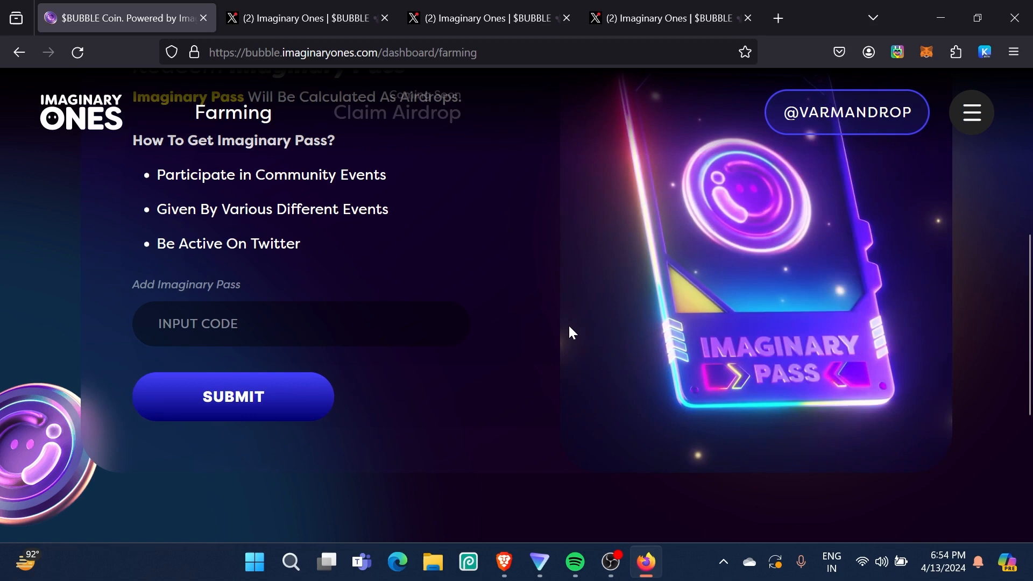
scroll(up, 3)
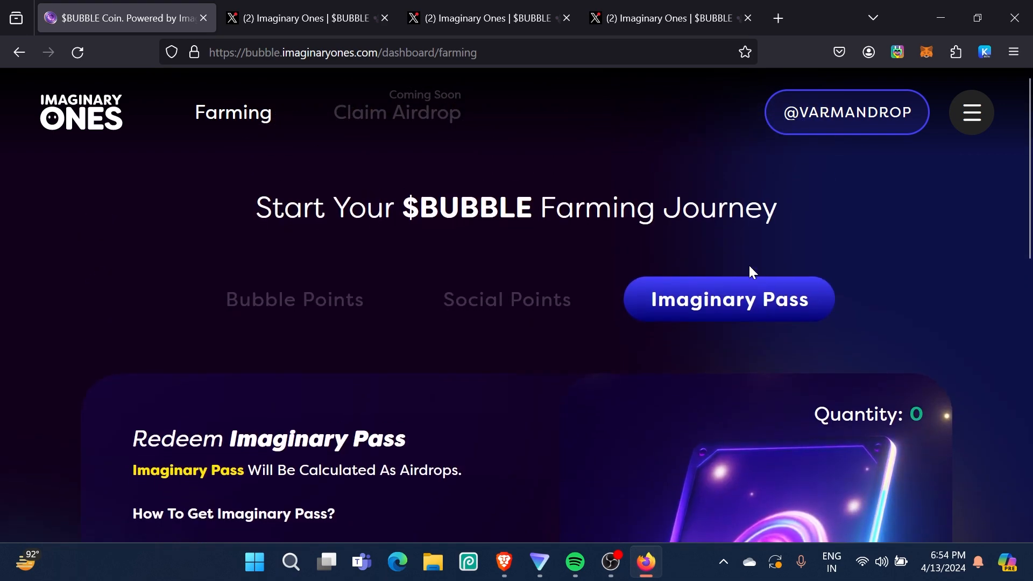
mouse_move(550, 349)
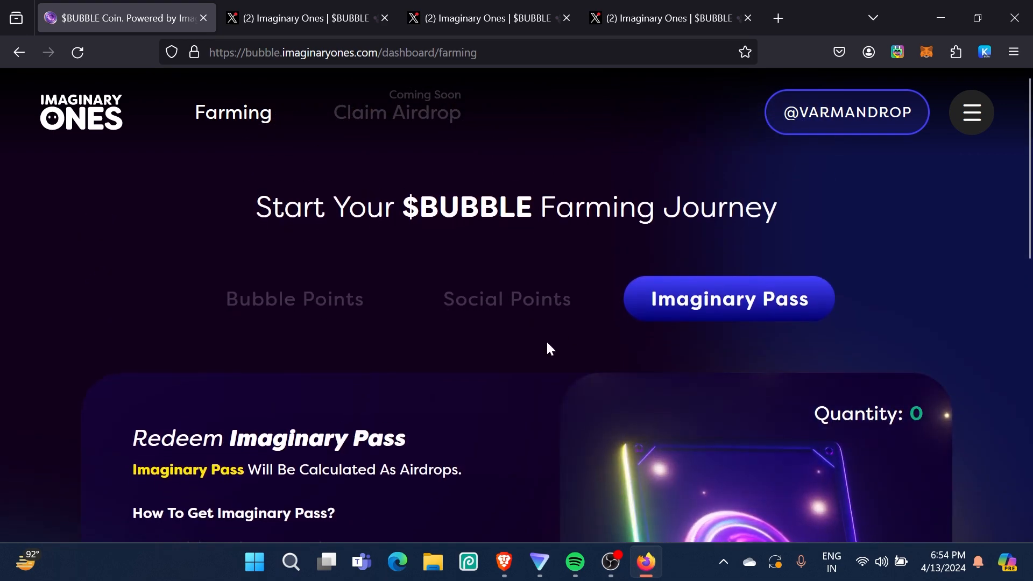
Scroll to the Bubble Rangers card and open its How To Connect guide
scroll(down, 3)
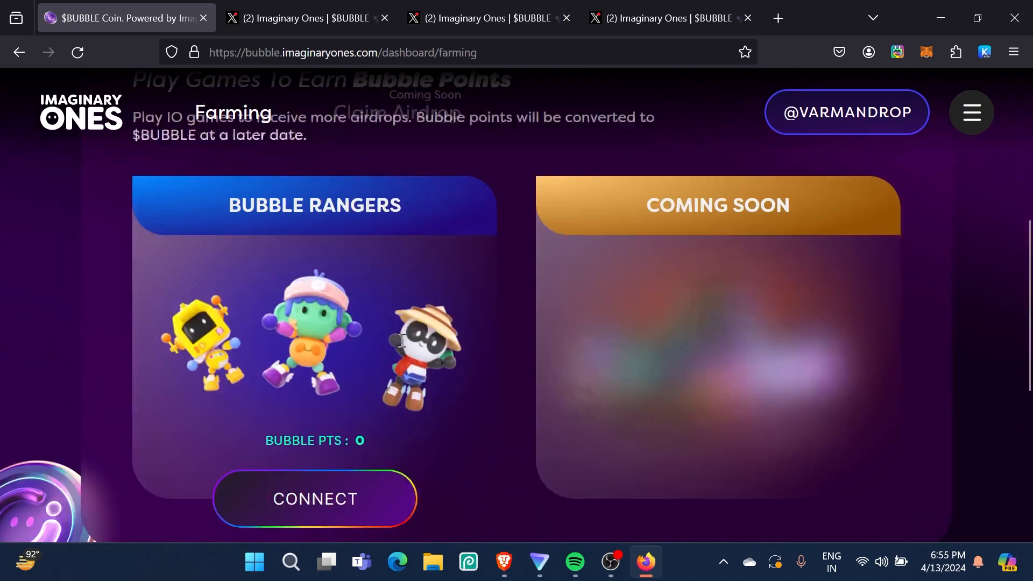
scroll(down, 3)
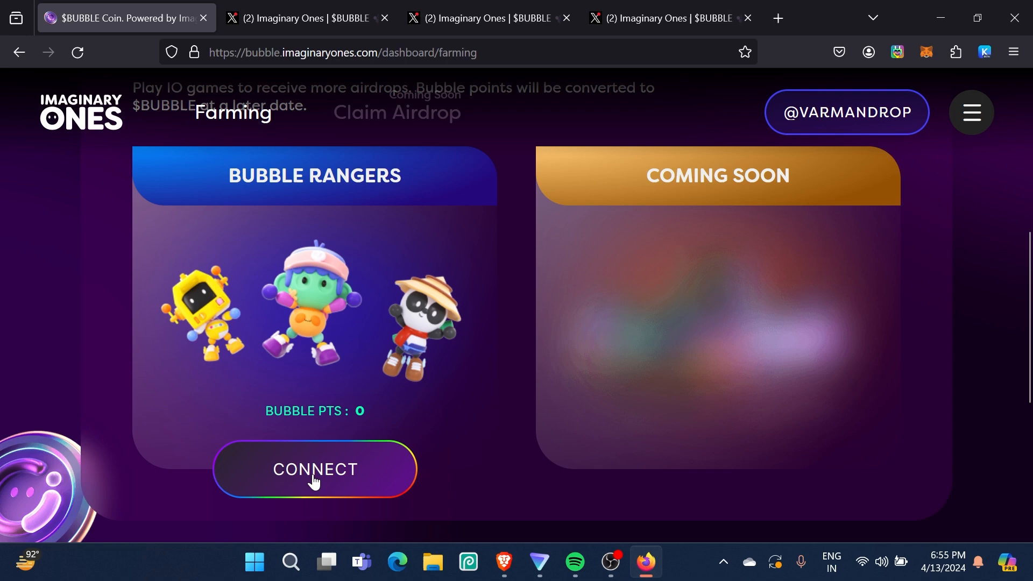
click(315, 468)
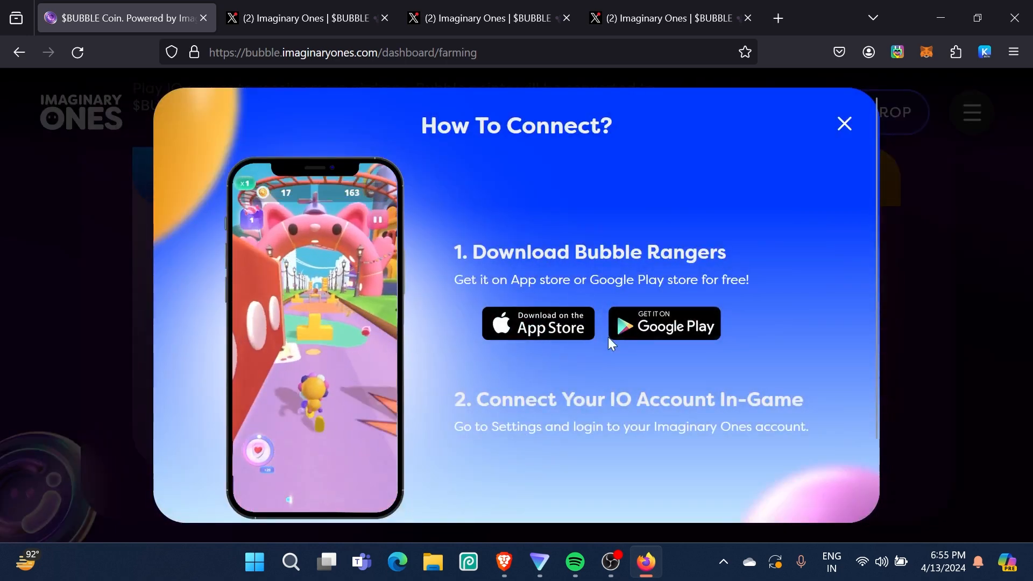
mouse_move(664, 341)
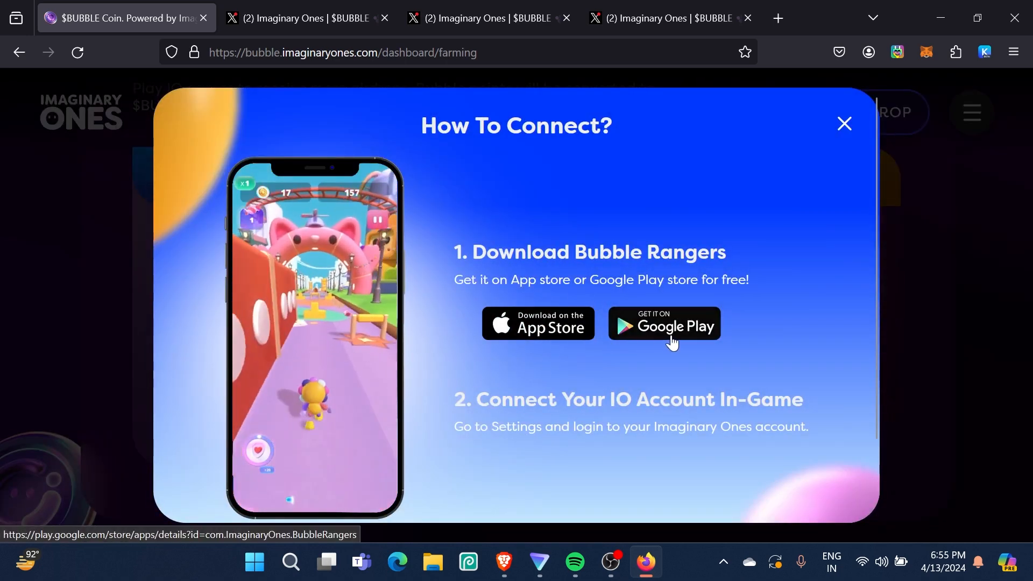
mouse_move(536, 323)
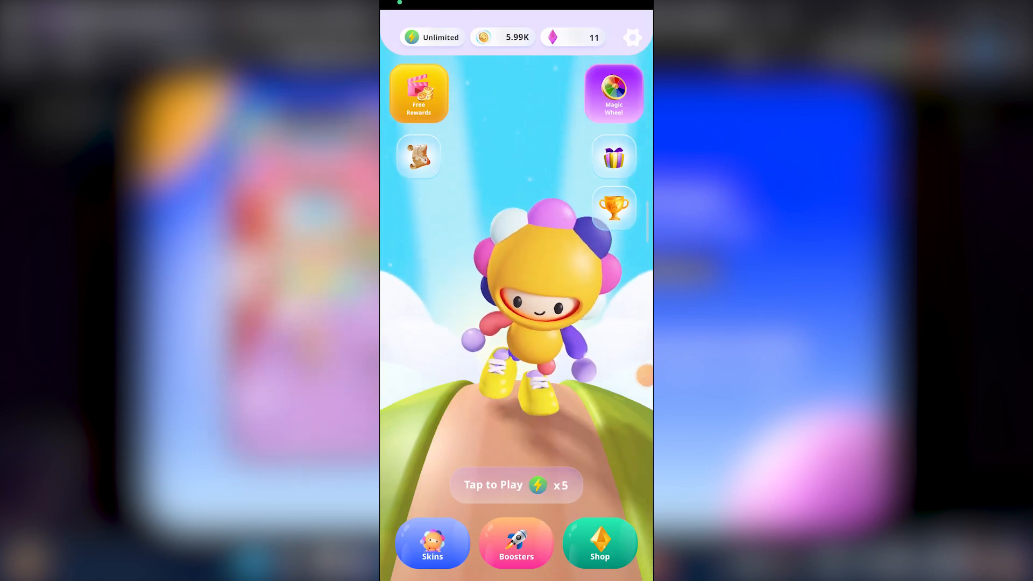
Confirm in Bubble Rangers settings that the Imaginary Ones account shows Unlink, then close settings
click(631, 38)
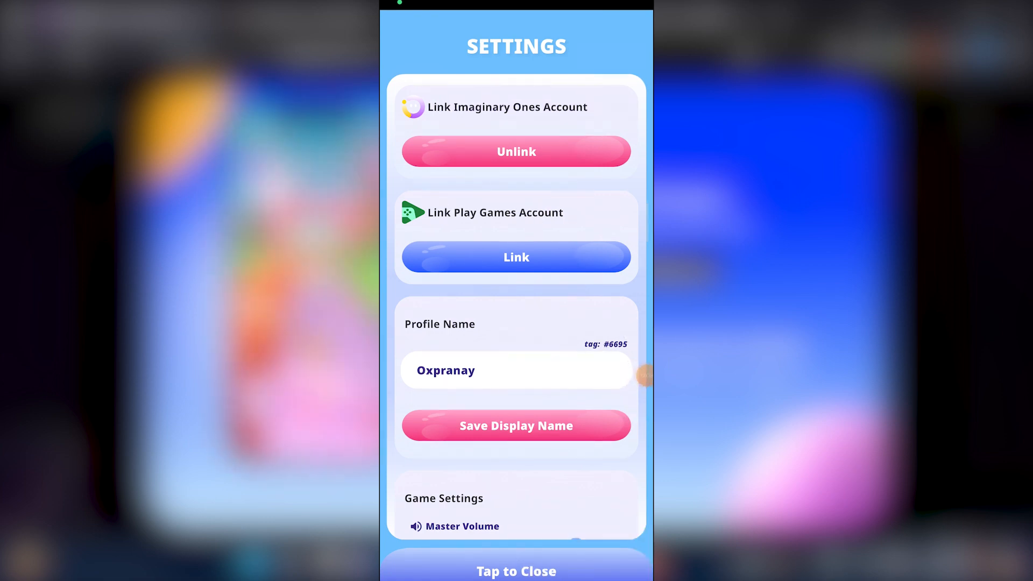
click(516, 425)
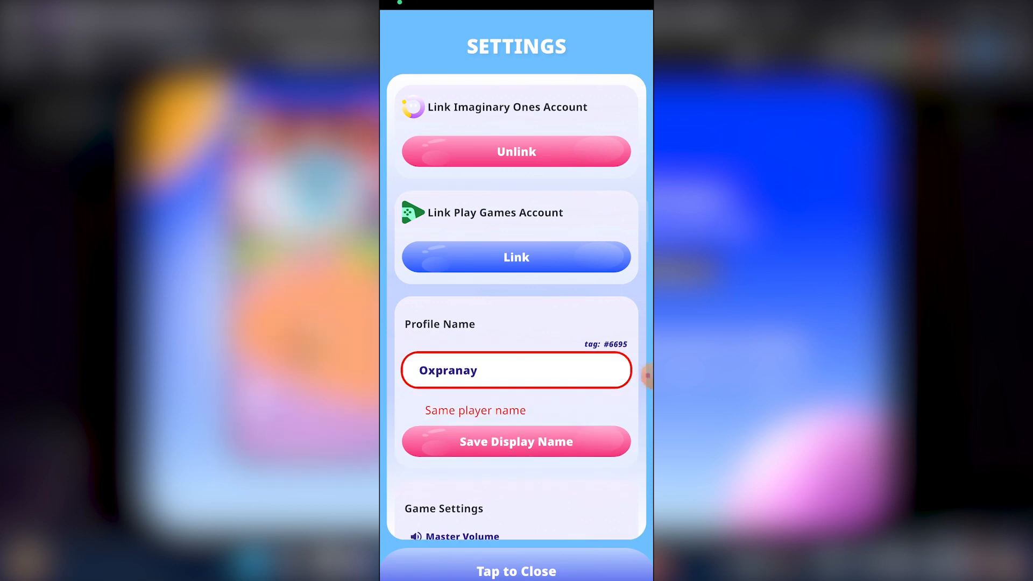
click(516, 570)
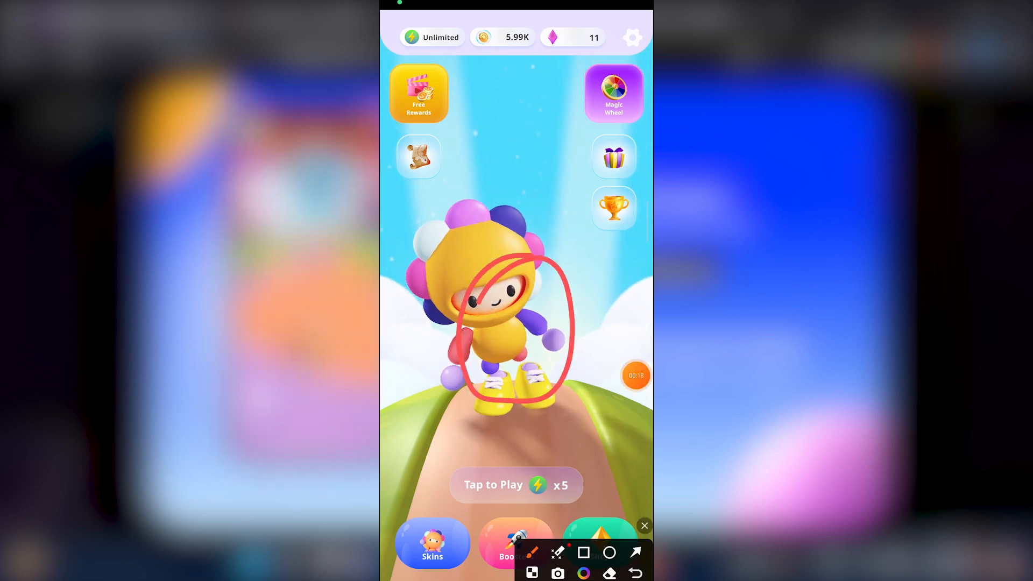
Play a Bubble Rangers run scoring 167 points and collect the rewards
click(516, 485)
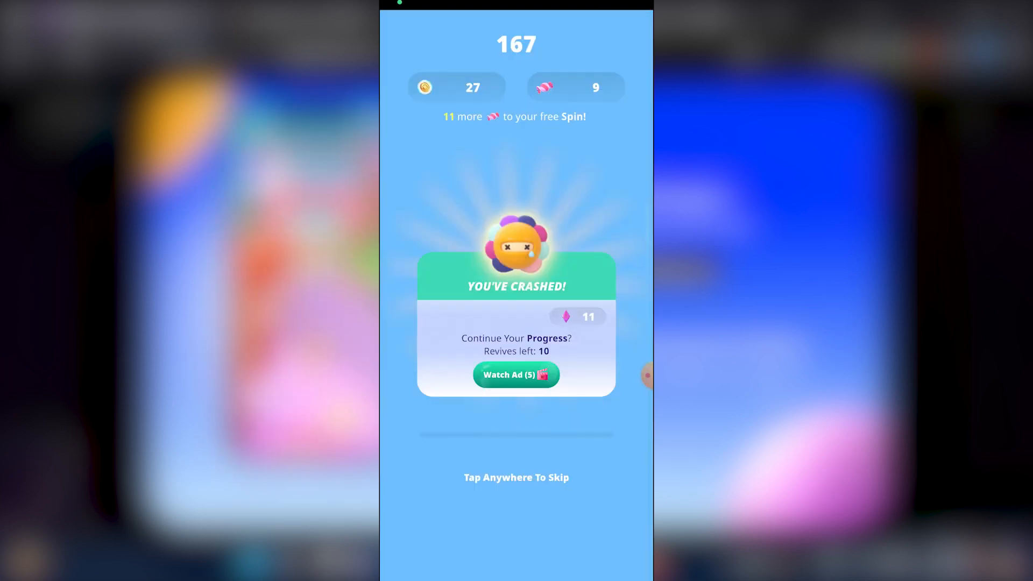
click(516, 477)
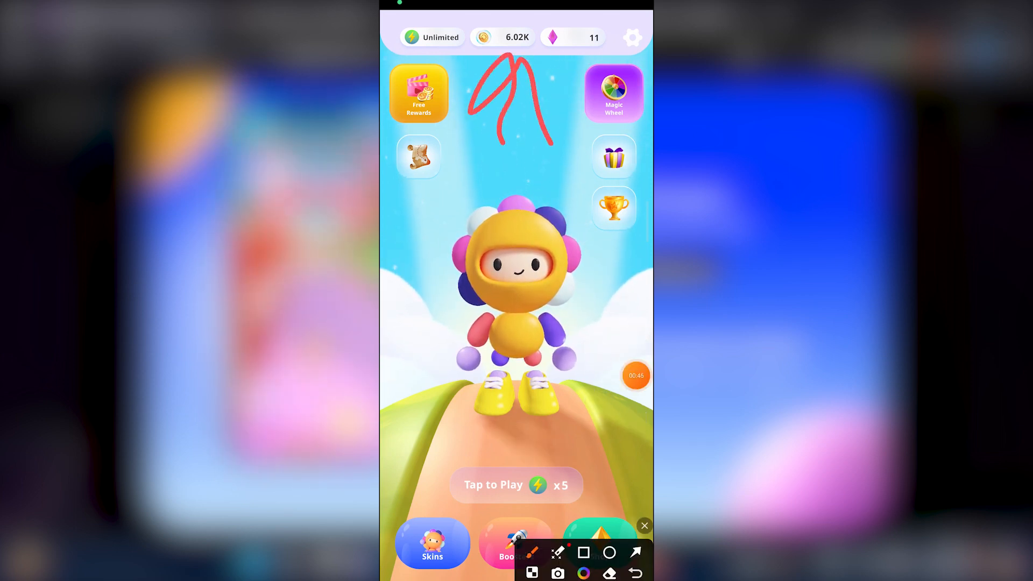
click(643, 526)
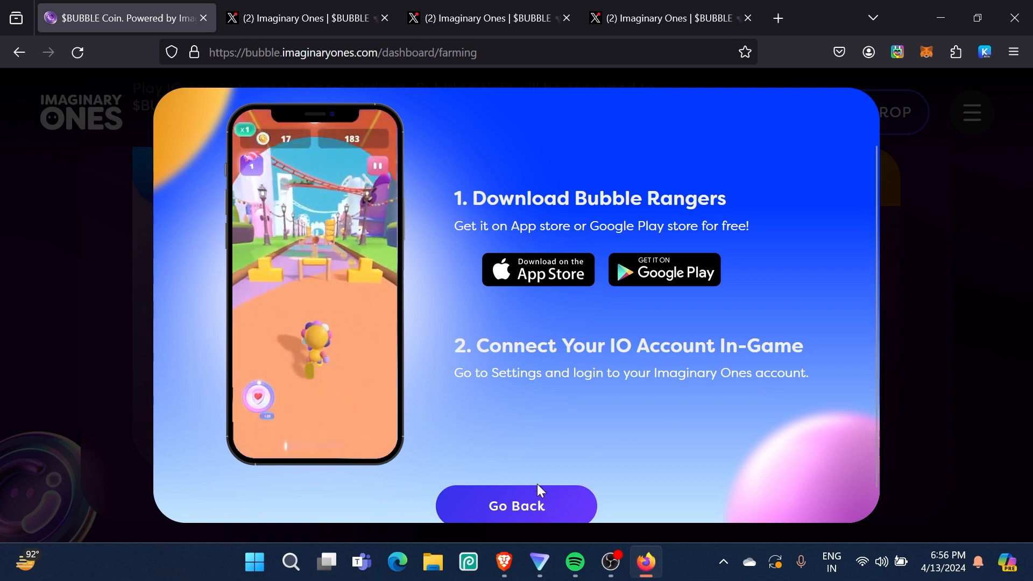
mouse_move(497, 493)
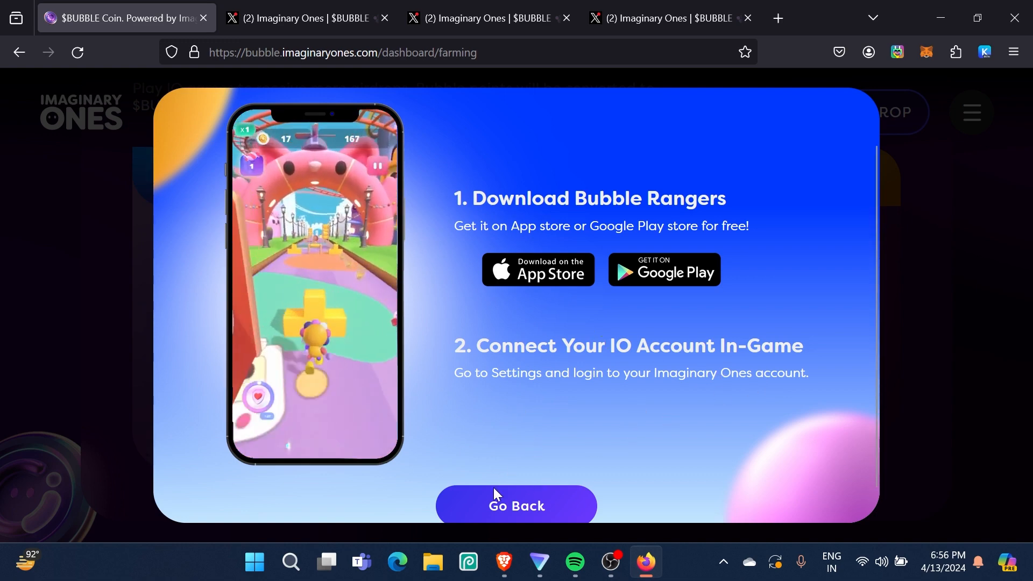
Close the How To Connect guide and view the 53,900 social points total
click(515, 505)
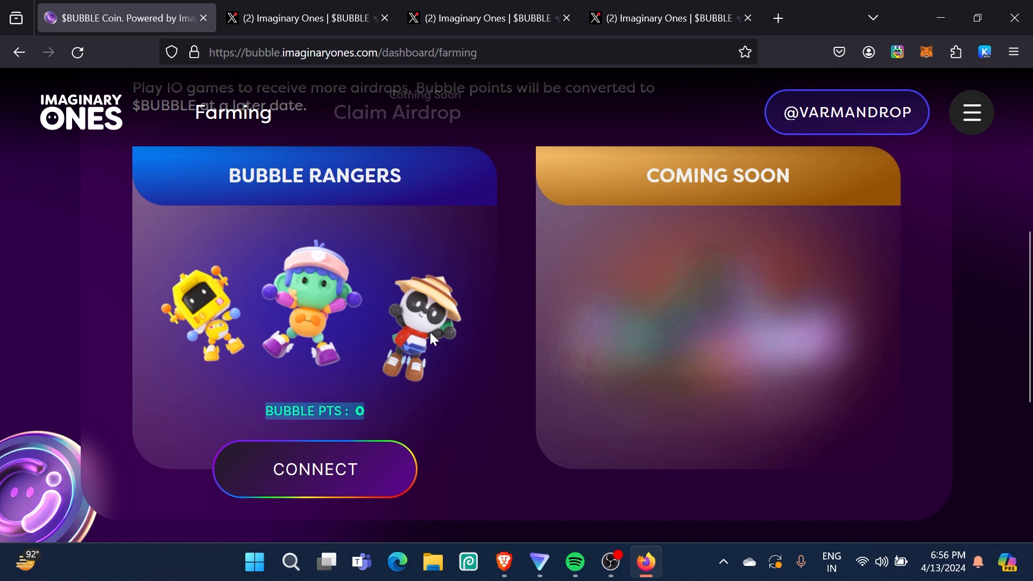
scroll(up, 3)
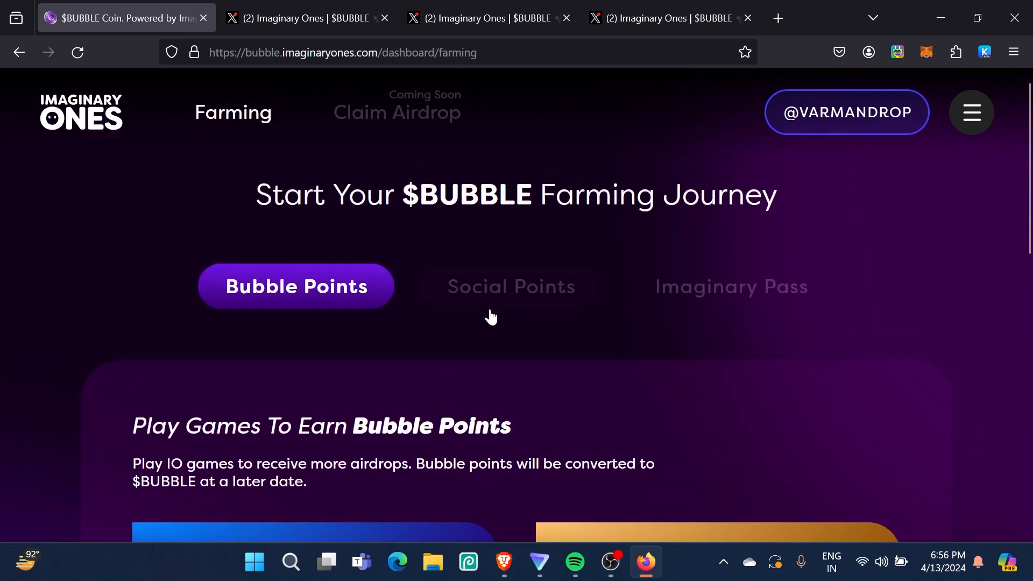
click(509, 286)
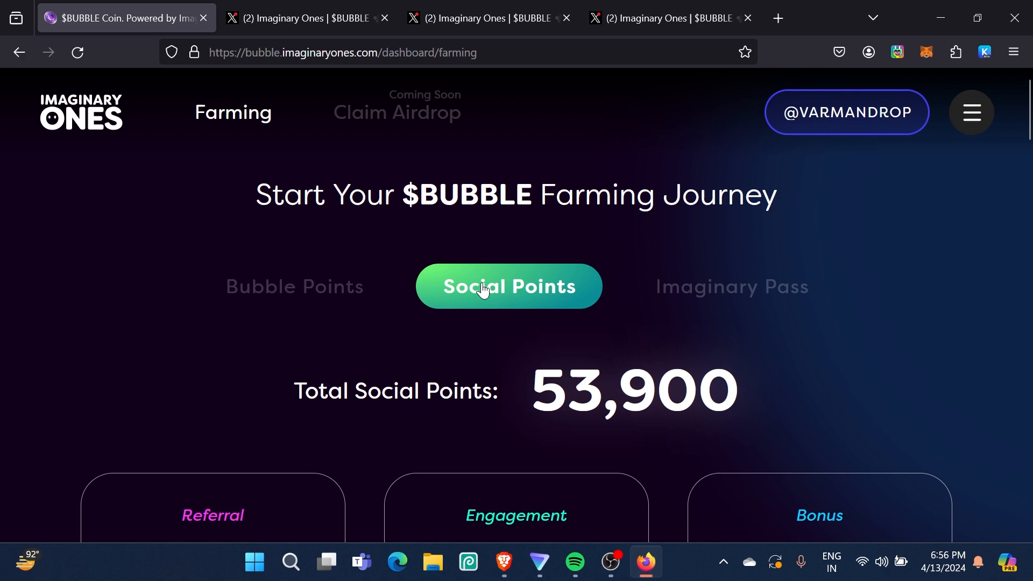
Review the Imaginary Pass section showing quantity 0 by scrolling through the page
click(730, 286)
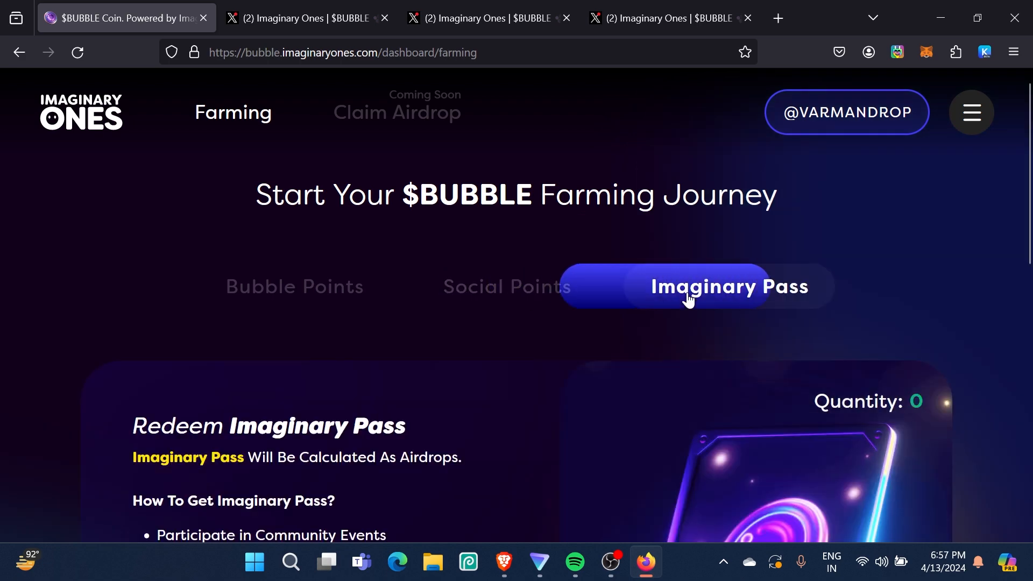
scroll(down, 3)
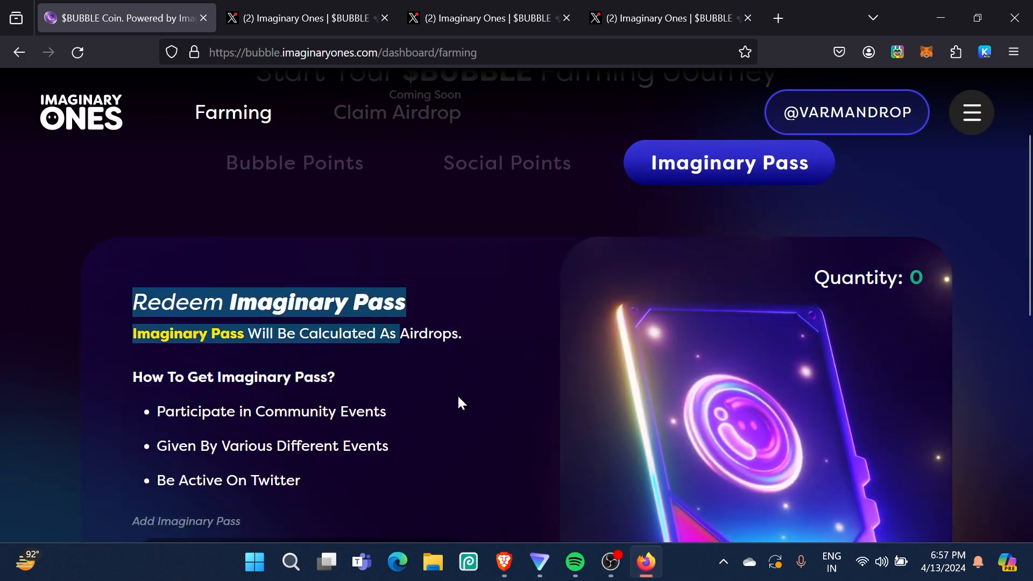
scroll(up, 3)
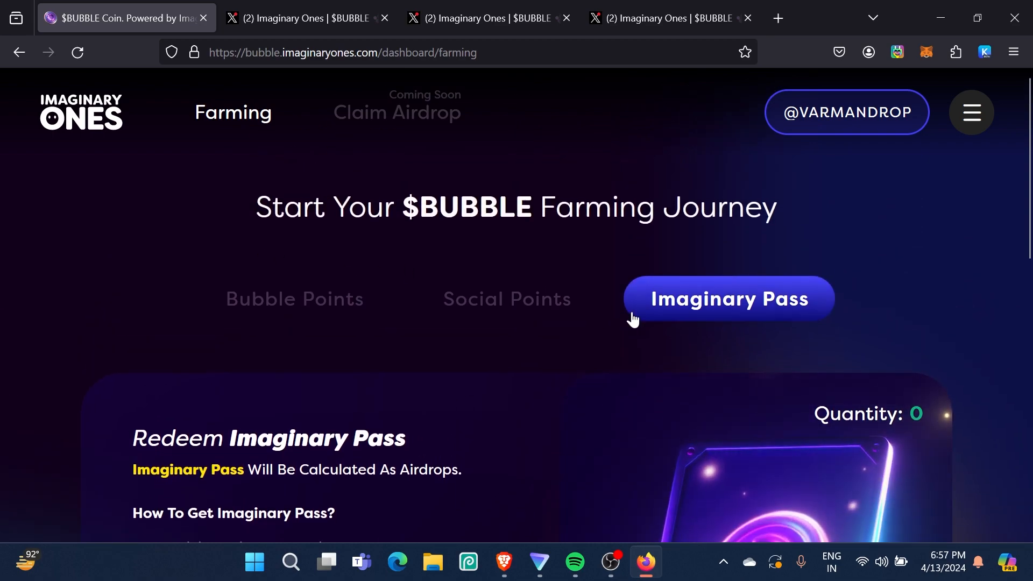
scroll(down, 3)
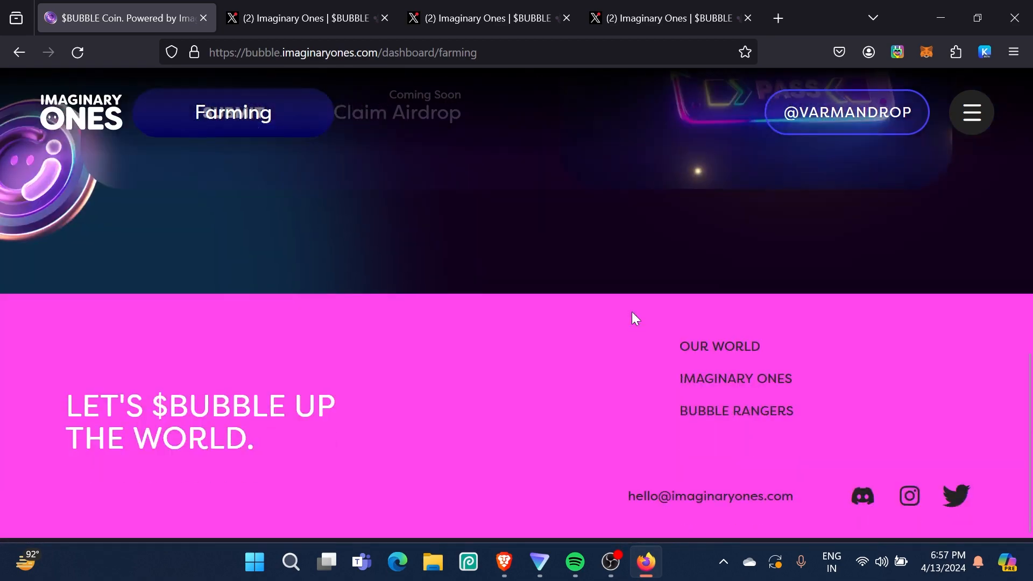
scroll(up, 3)
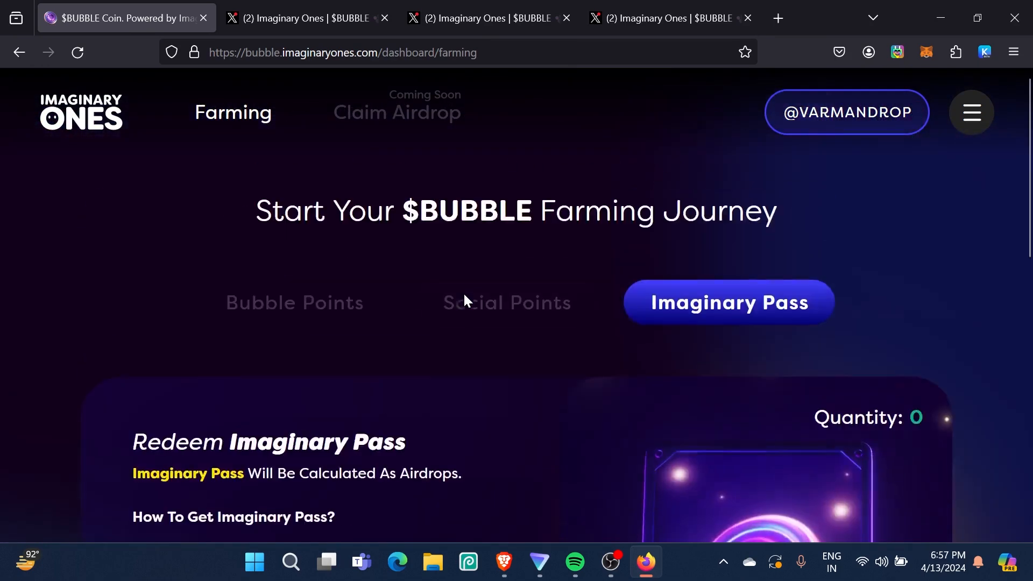